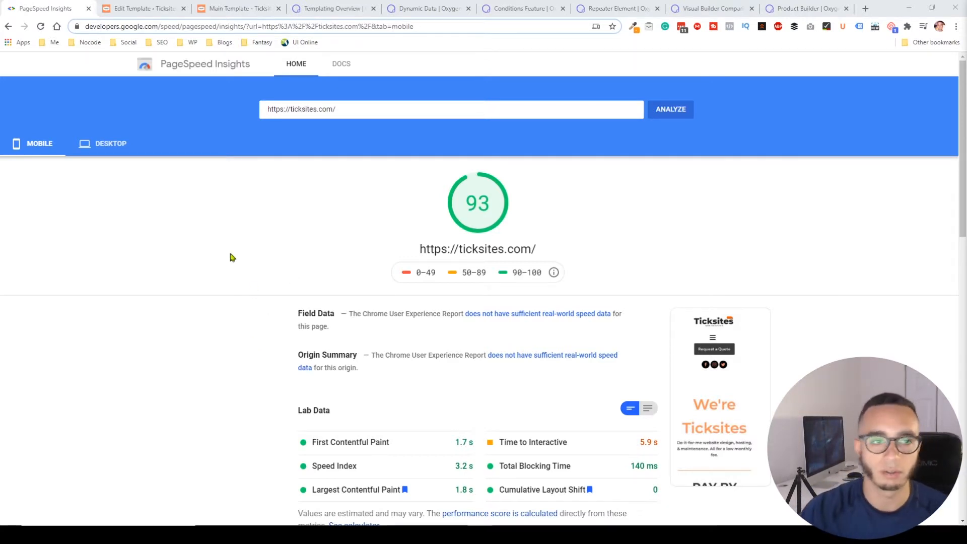
mouse_move(211, 241)
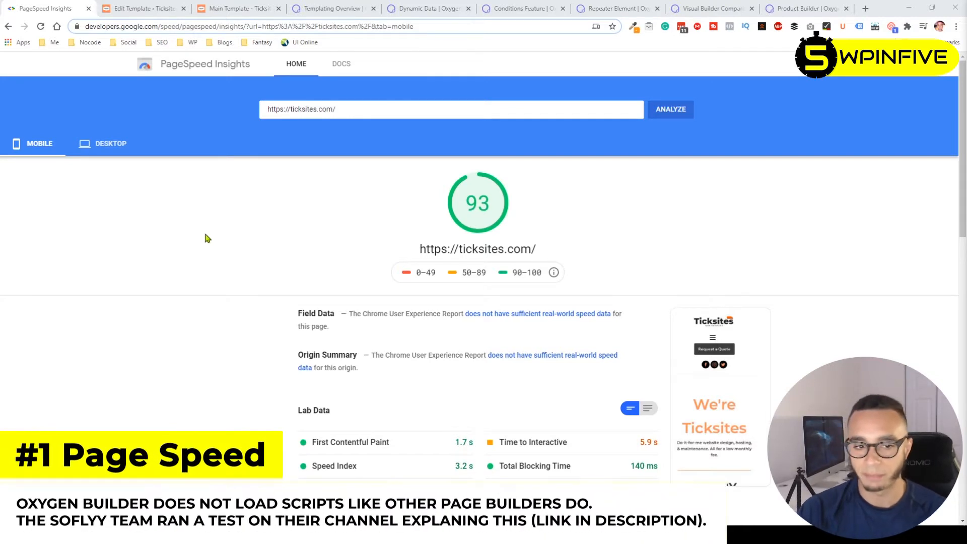
mouse_move(210, 229)
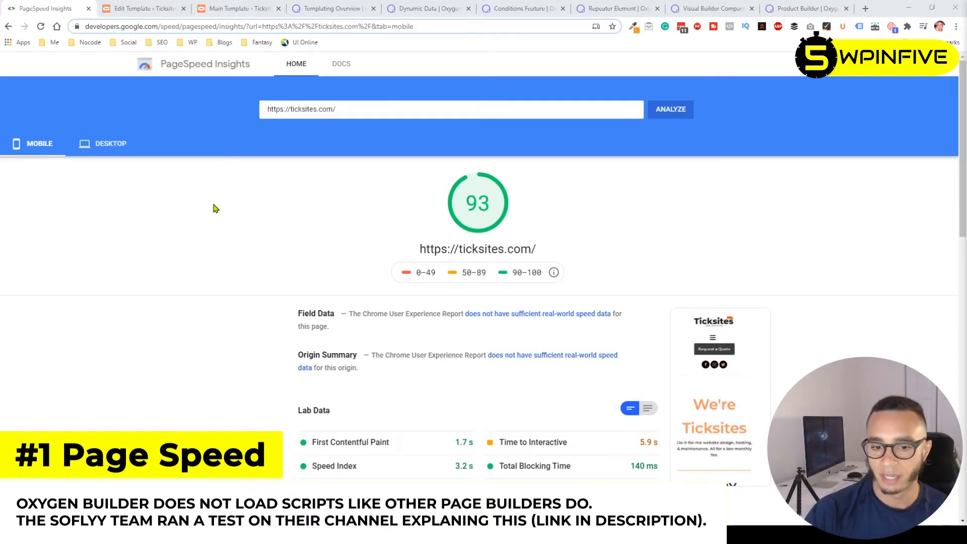
mouse_move(239, 212)
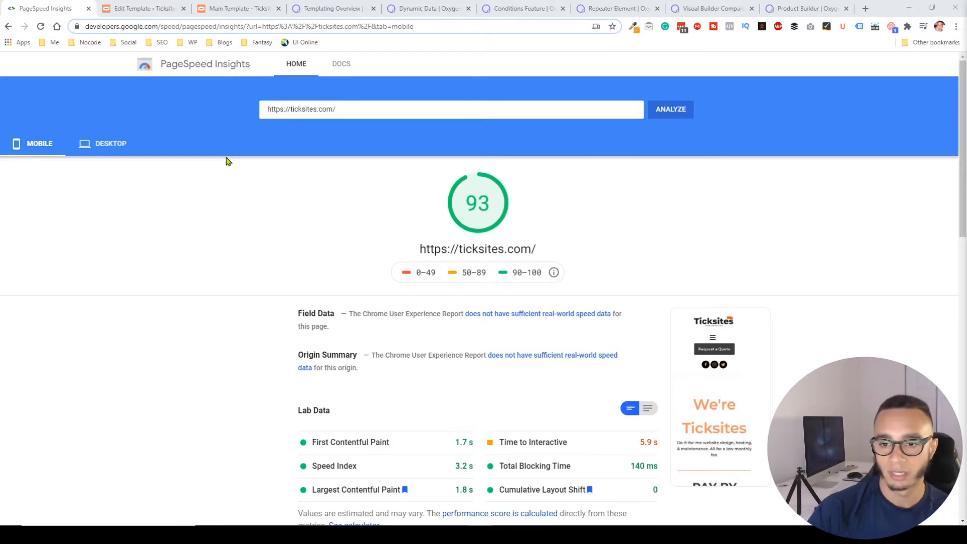
mouse_move(257, 197)
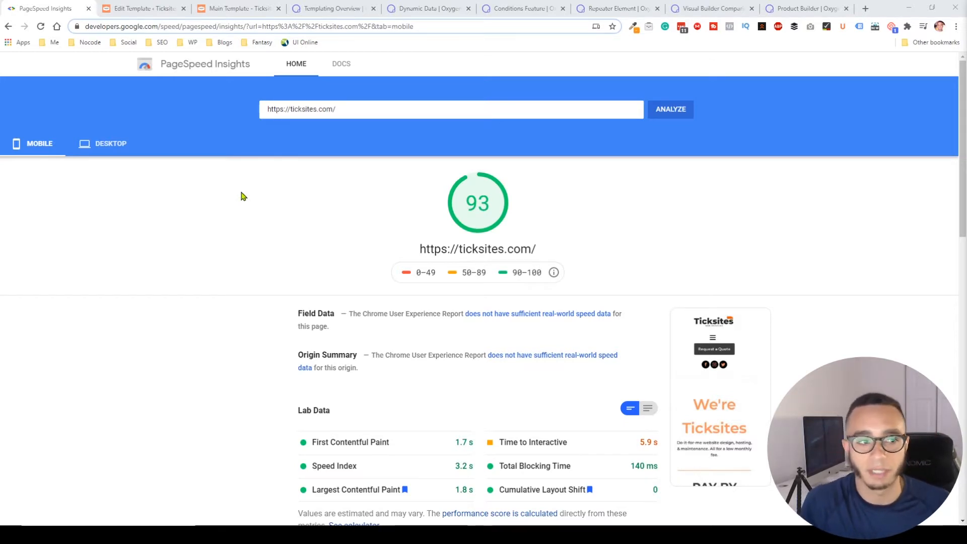
mouse_move(386, 237)
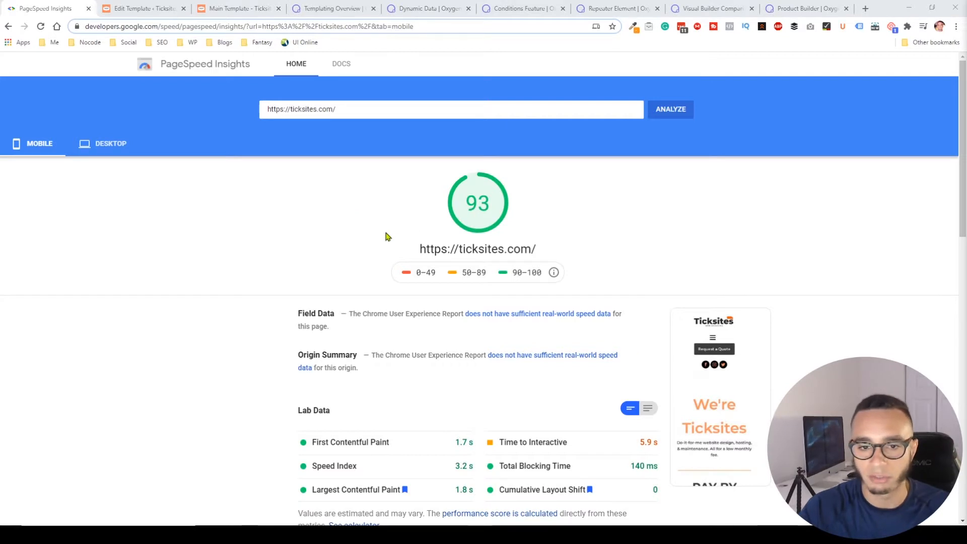
mouse_move(395, 238)
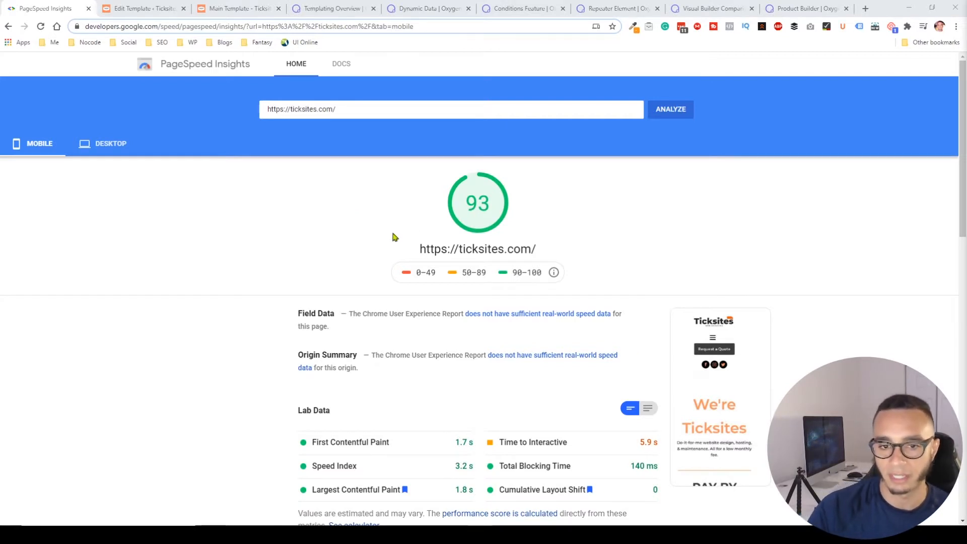
mouse_move(212, 213)
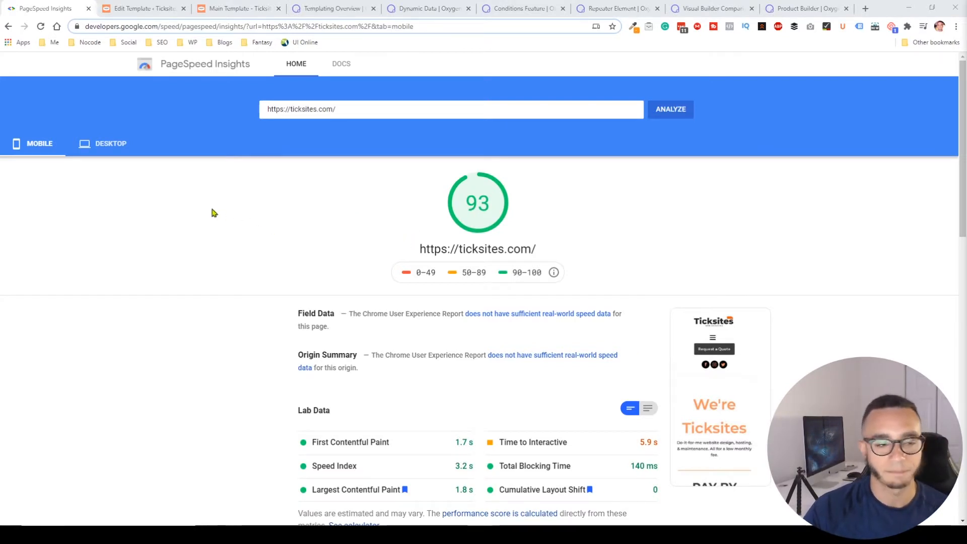
Step: Show the desktop report for ticksites.com scoring 88, with lab data including 0.611 CLS
click(111, 143)
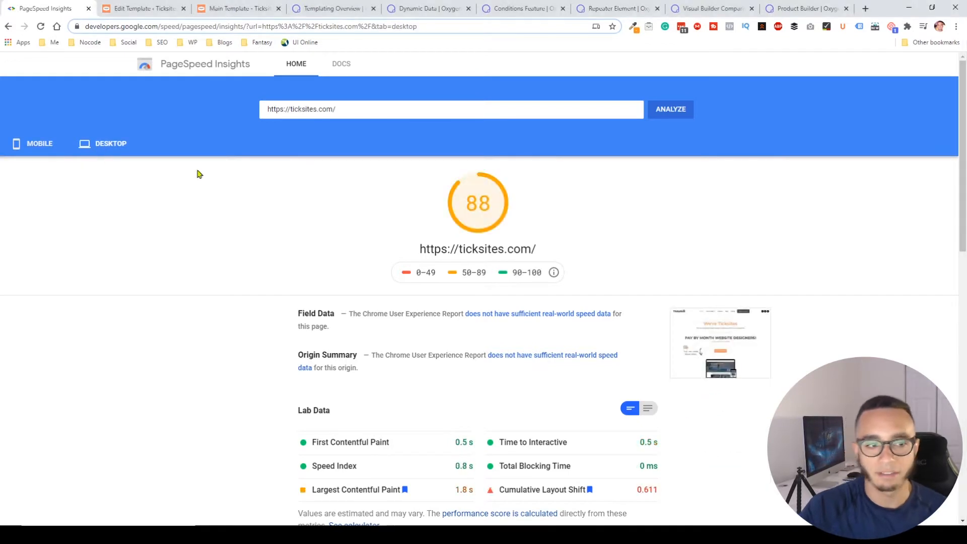
click(111, 143)
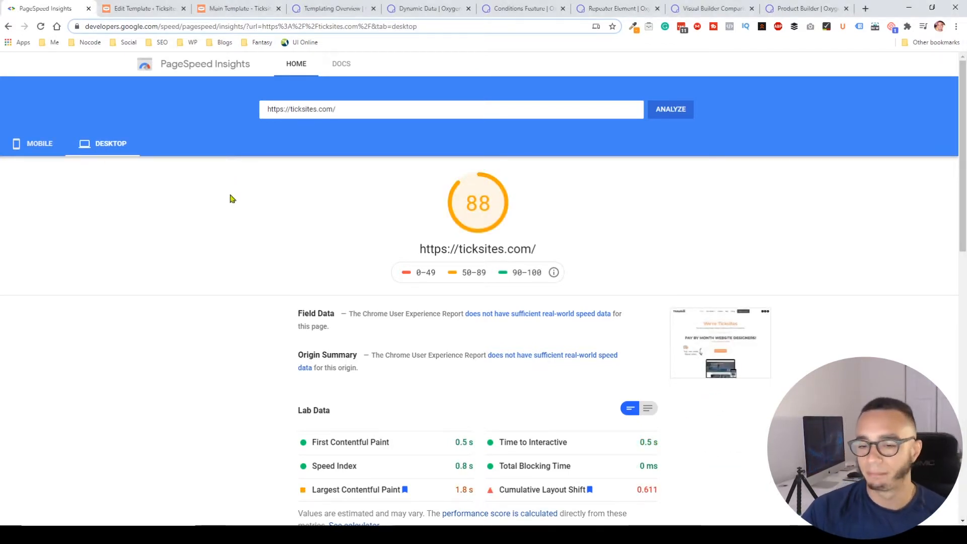
mouse_move(259, 233)
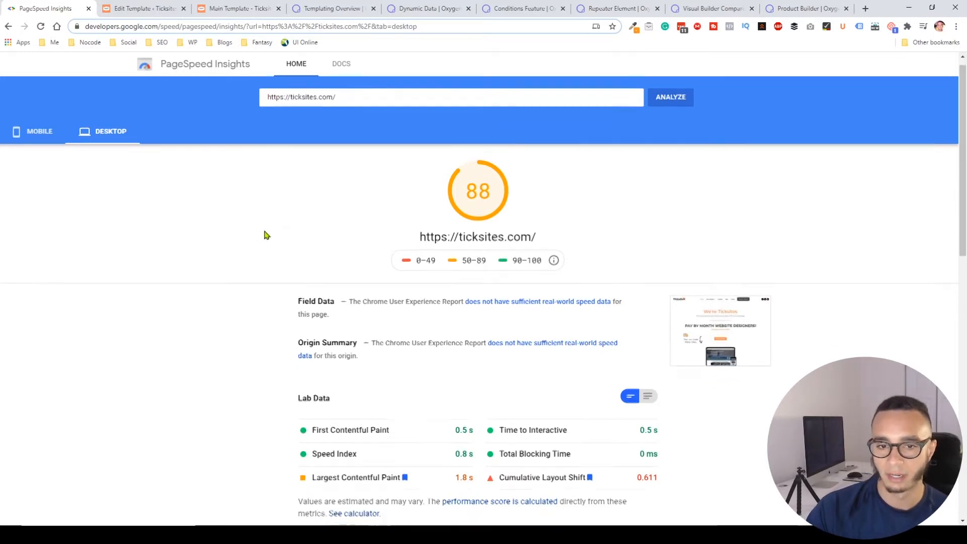
scroll(down, 3)
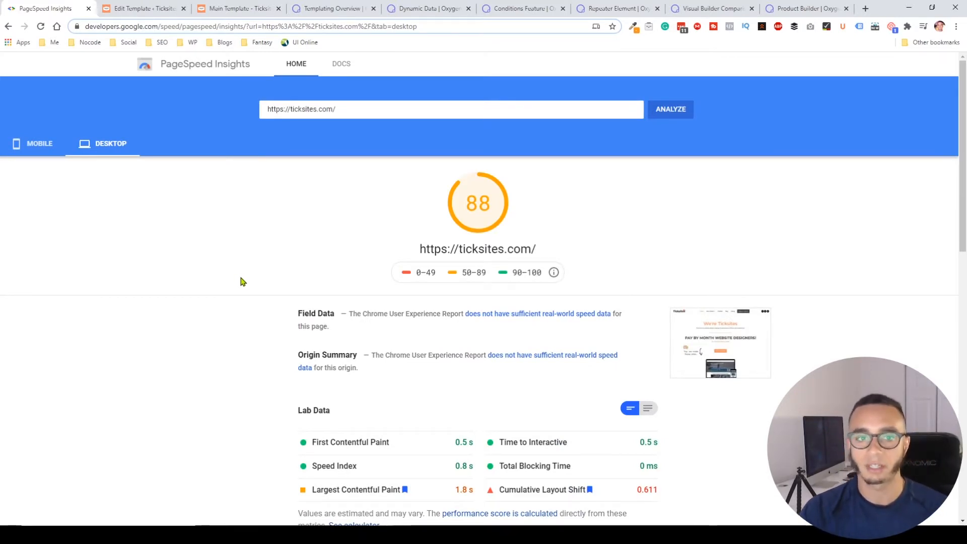
mouse_move(274, 236)
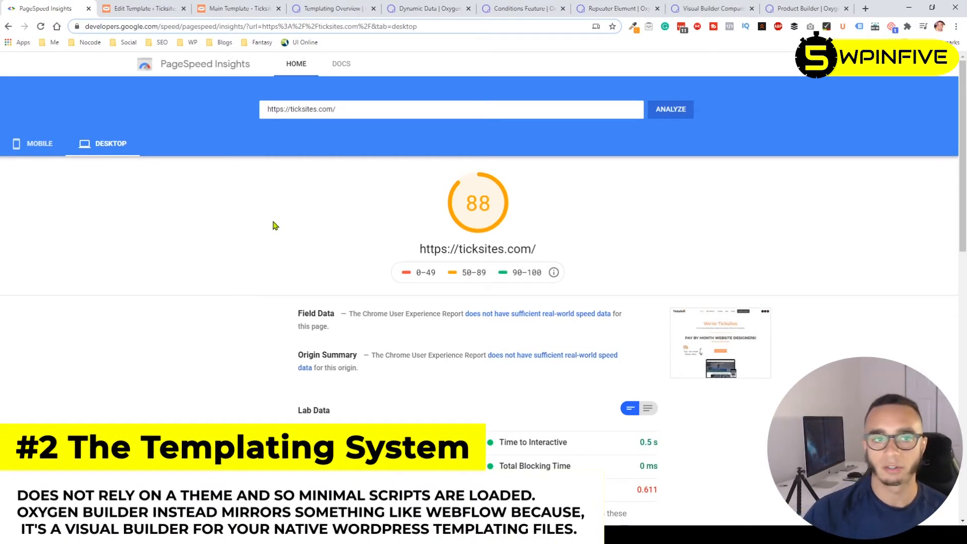
Step: Bring up the Templating Overview docs and its 'Creating a Template' section
click(331, 9)
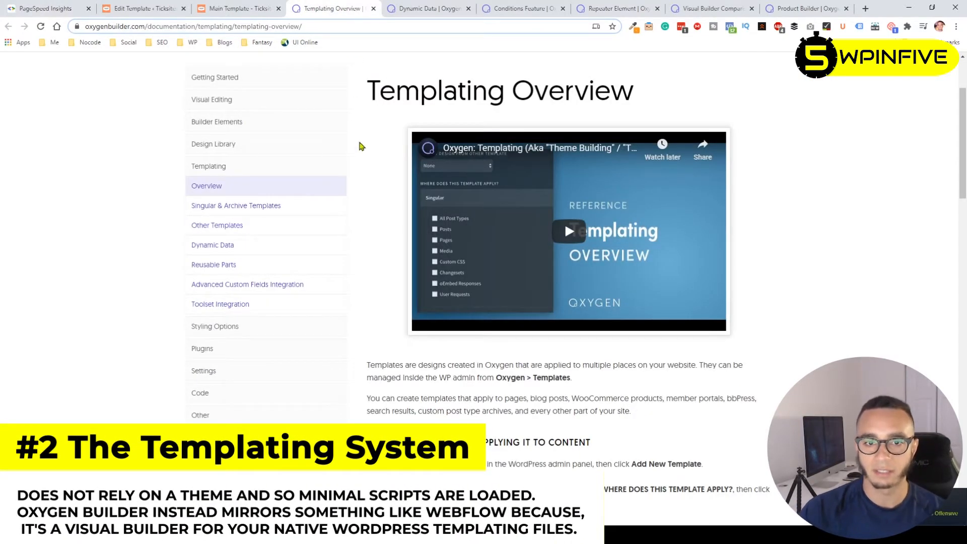
scroll(down, 3)
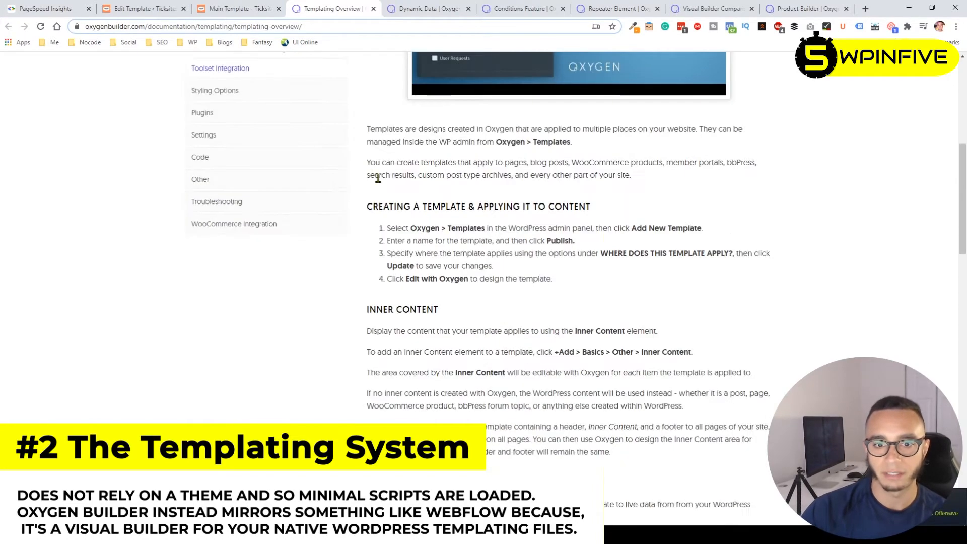
scroll(down, 3)
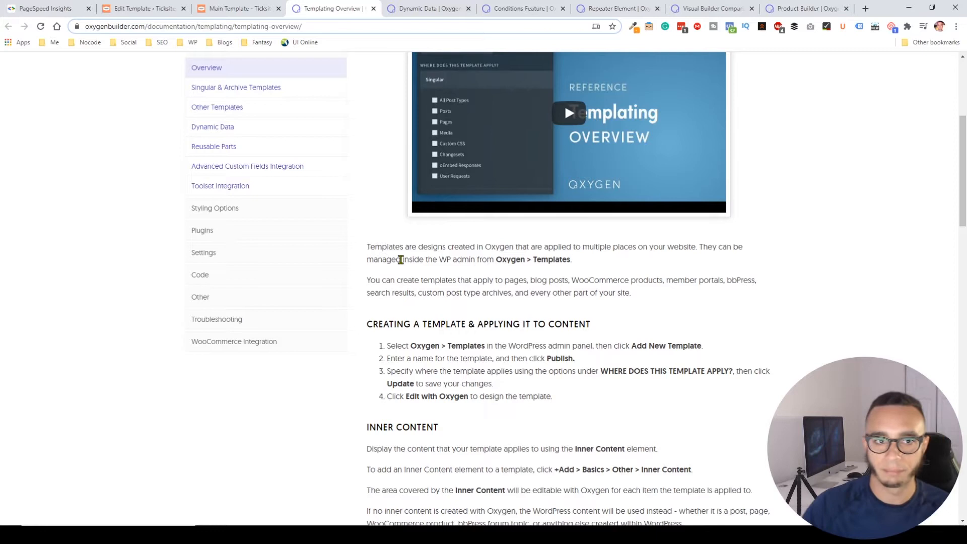
mouse_move(404, 270)
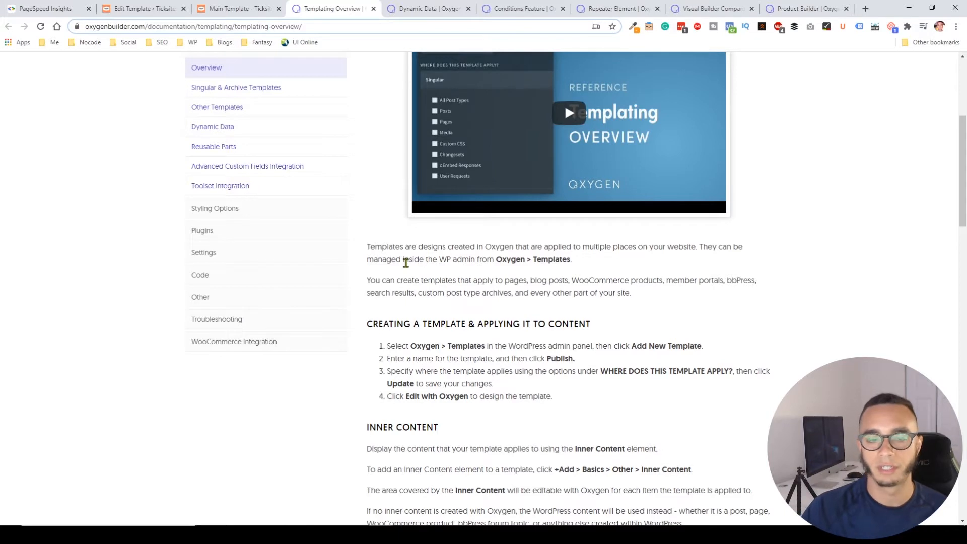
mouse_move(402, 262)
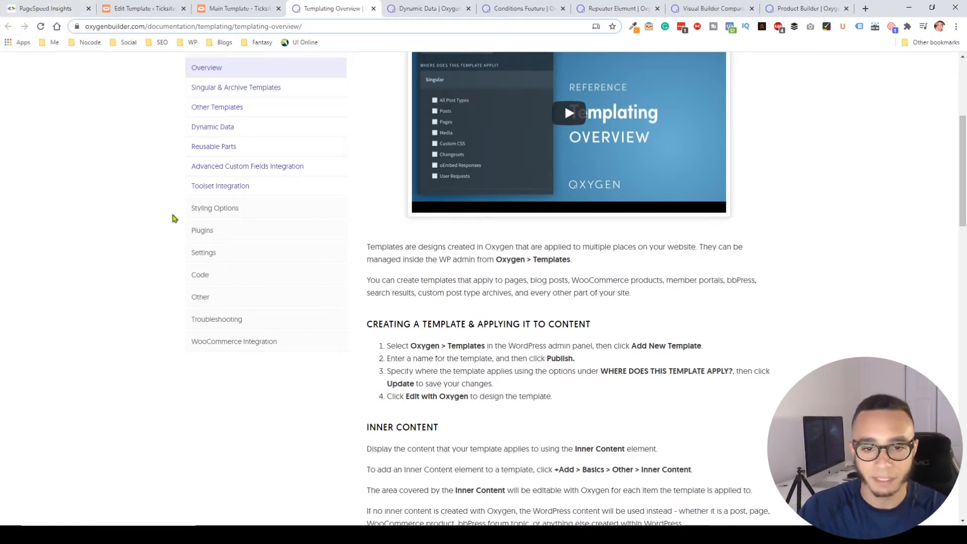
mouse_move(430, 374)
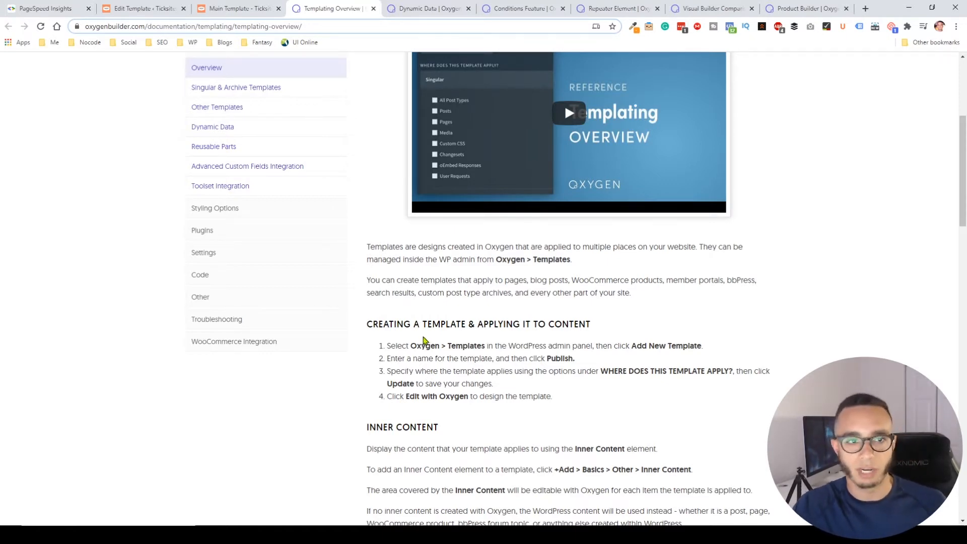
Step: Show the Ticksites main template in the visual editor with its Structure panel
click(238, 9)
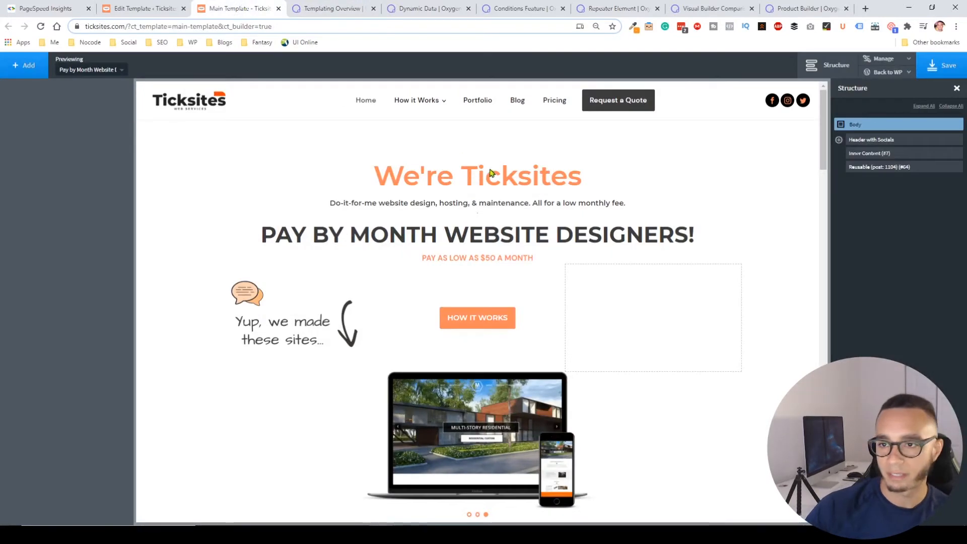
mouse_move(870, 200)
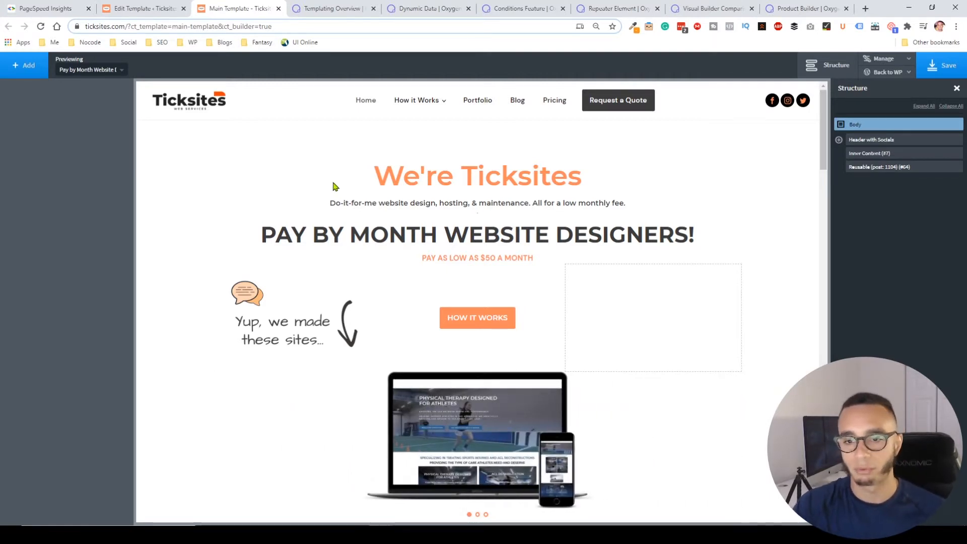
mouse_move(281, 169)
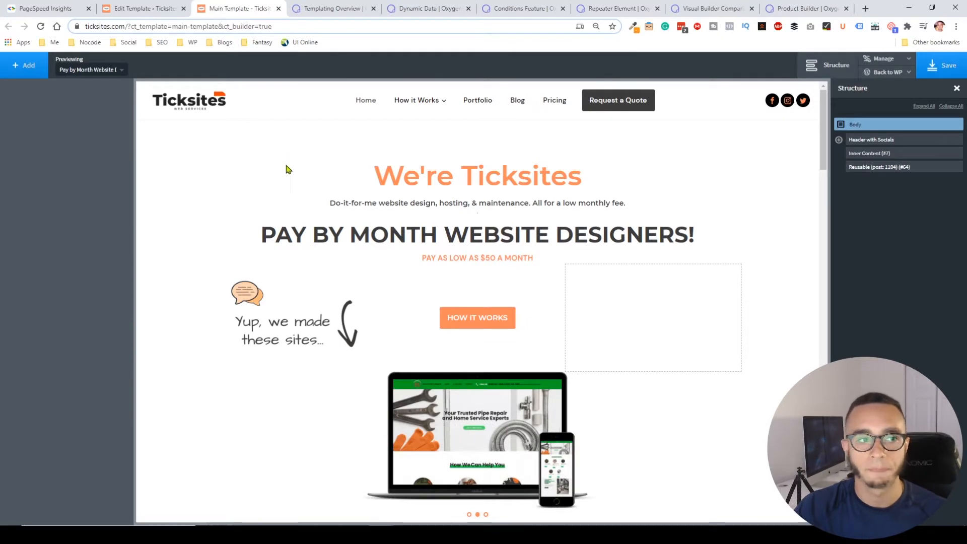
mouse_move(276, 178)
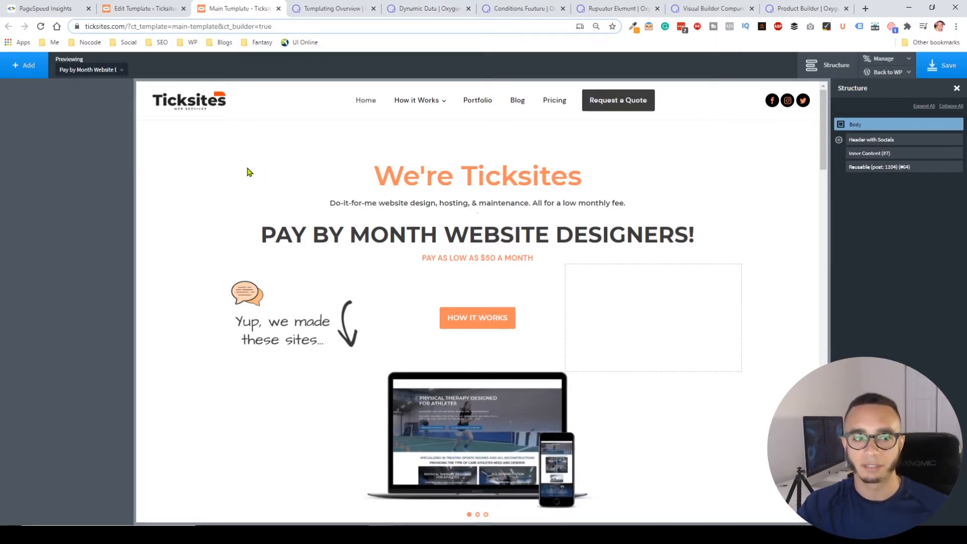
mouse_move(177, 152)
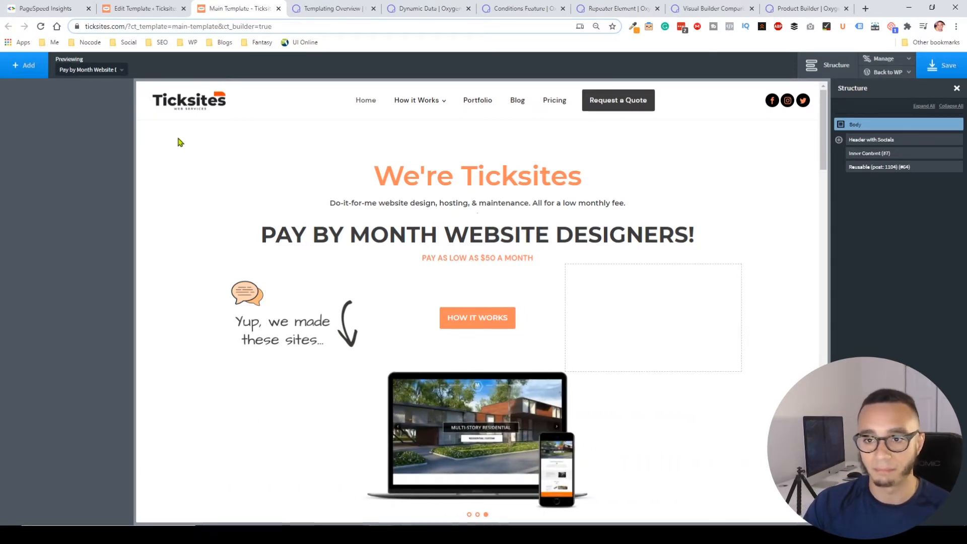
mouse_move(276, 170)
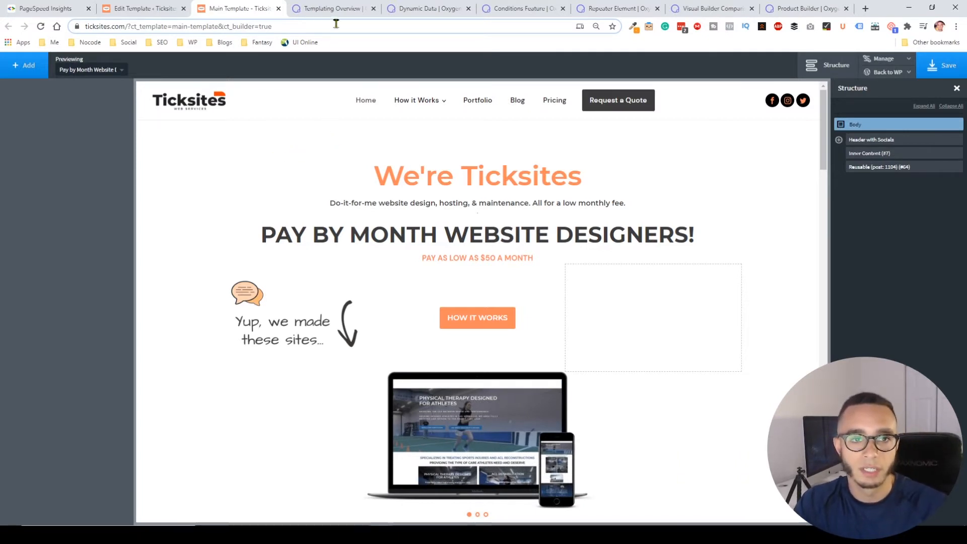
mouse_move(331, 8)
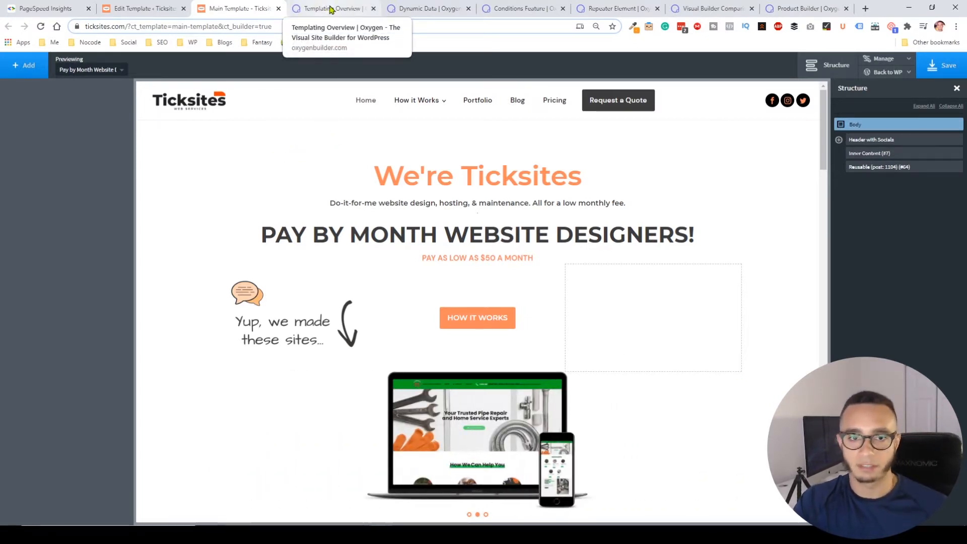
mouse_move(427, 8)
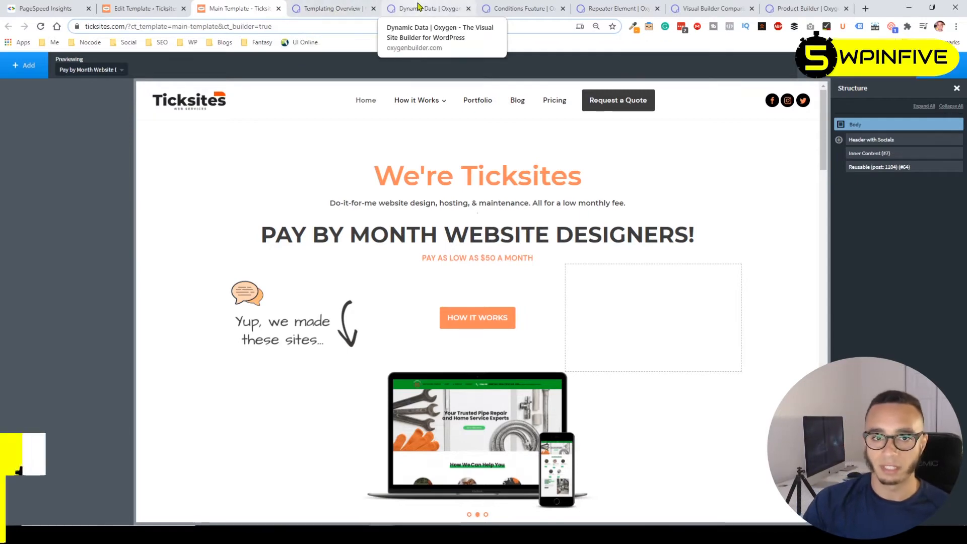
Step: Reach the Dynamic Data comparison table and highlight 'Embed Dynamic Data in Templates'
click(425, 8)
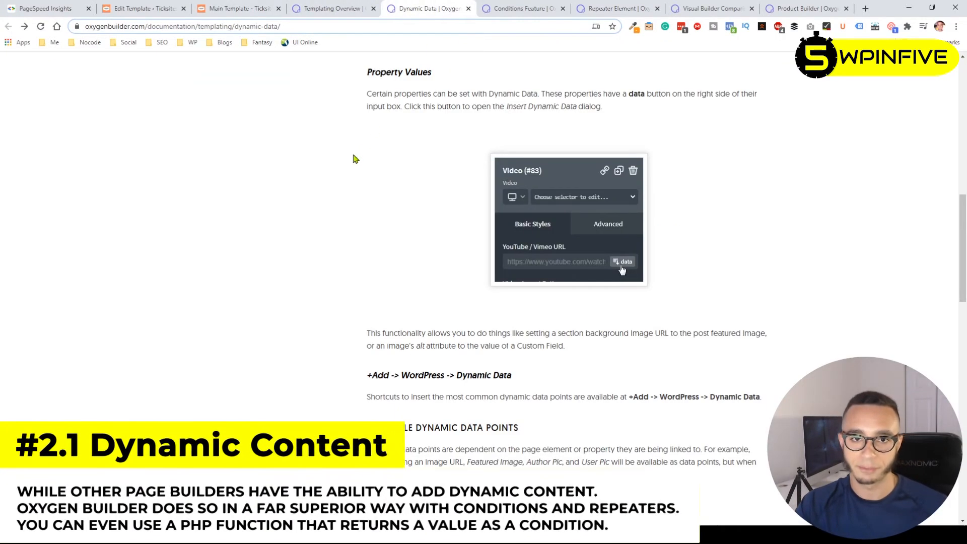
mouse_move(364, 167)
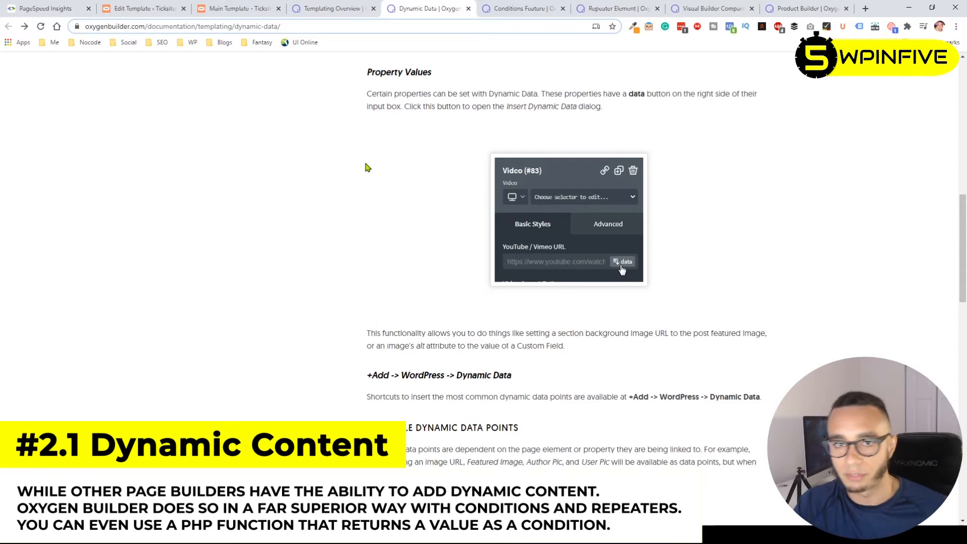
click(710, 8)
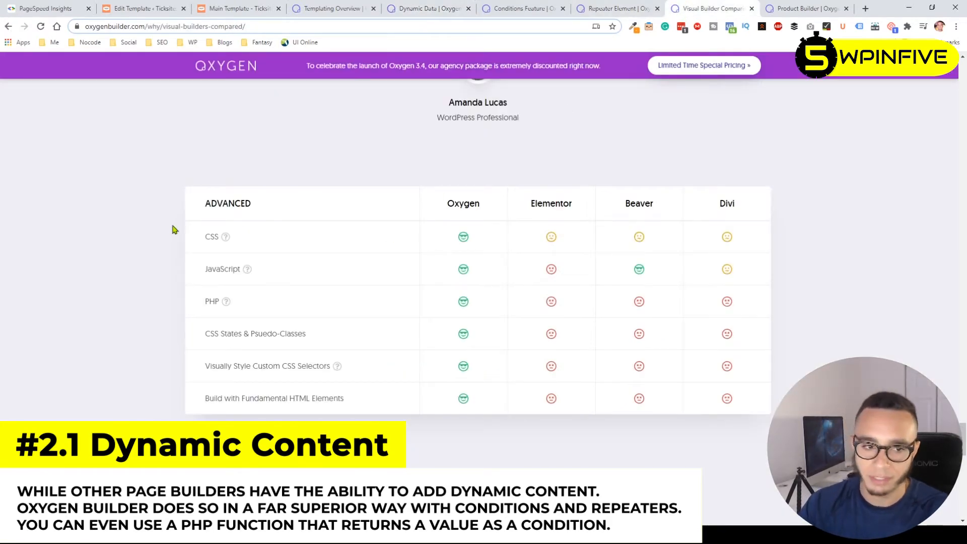
scroll(down, 3)
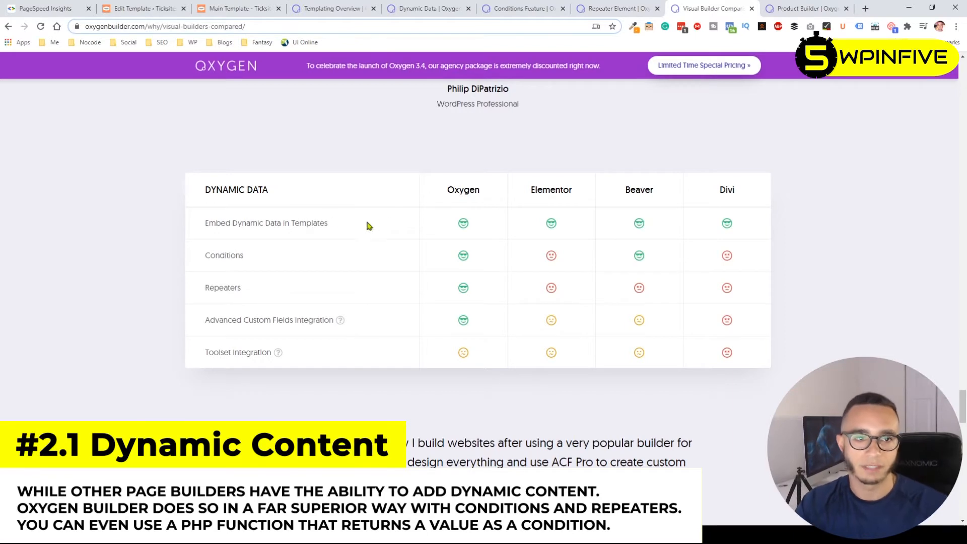
mouse_move(314, 152)
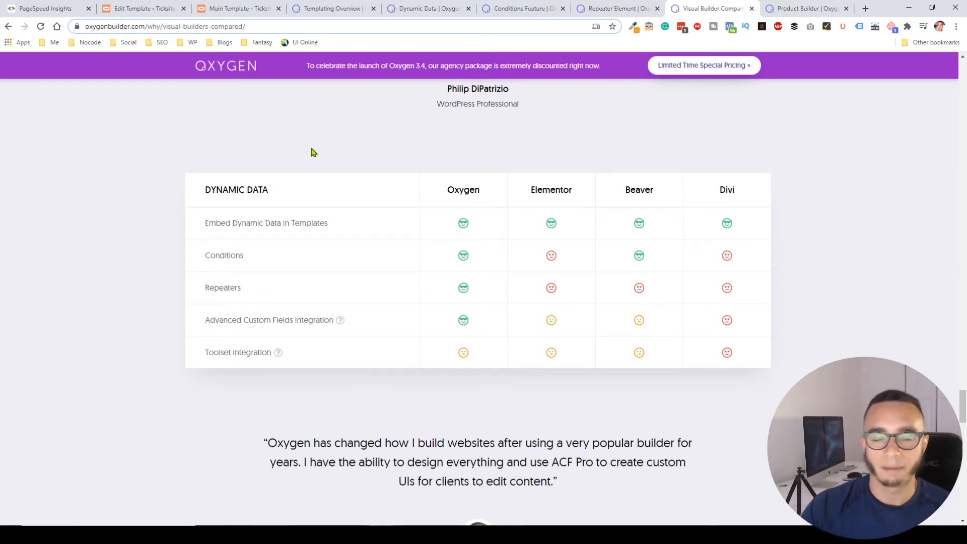
mouse_move(213, 223)
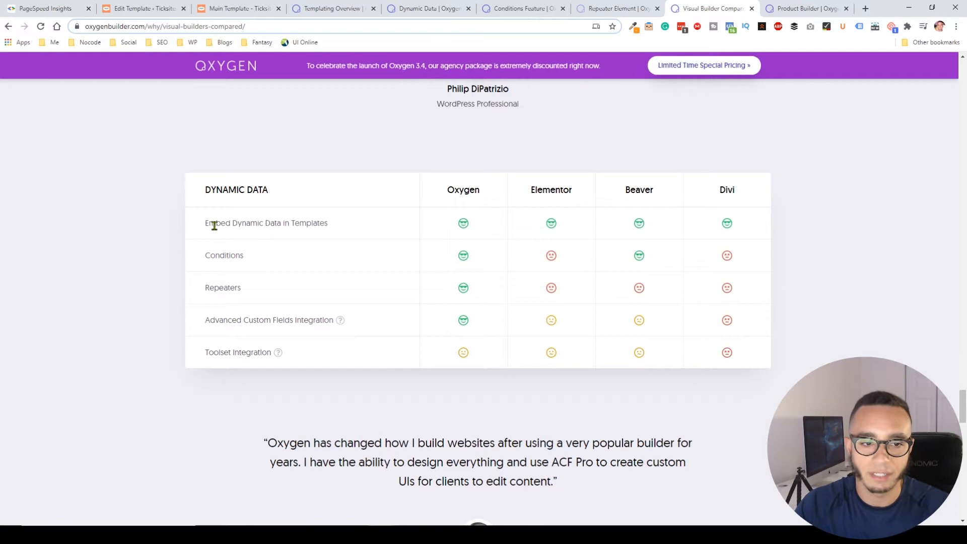
double_click(266, 223)
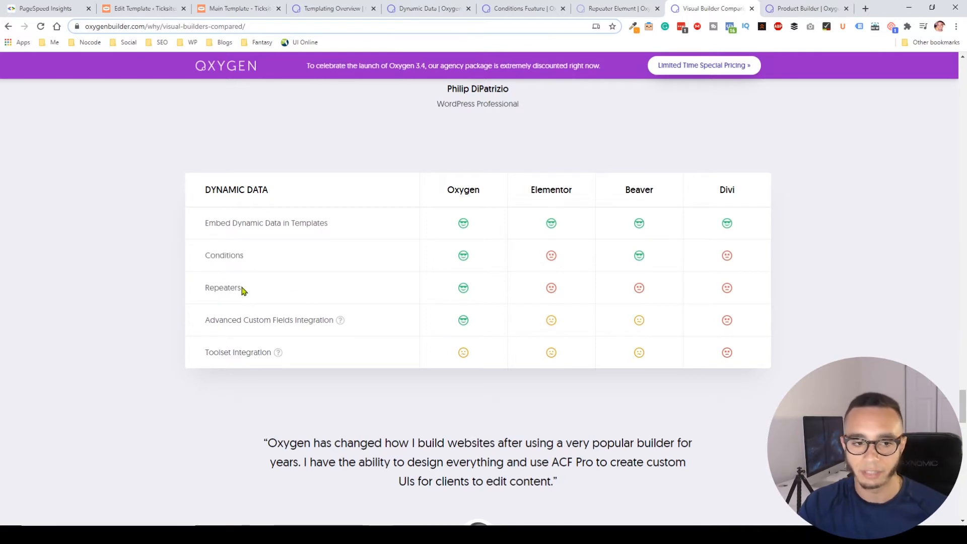
Step: Highlight the Repeaters and Toolset Integration features in the comparison table
double_click(223, 287)
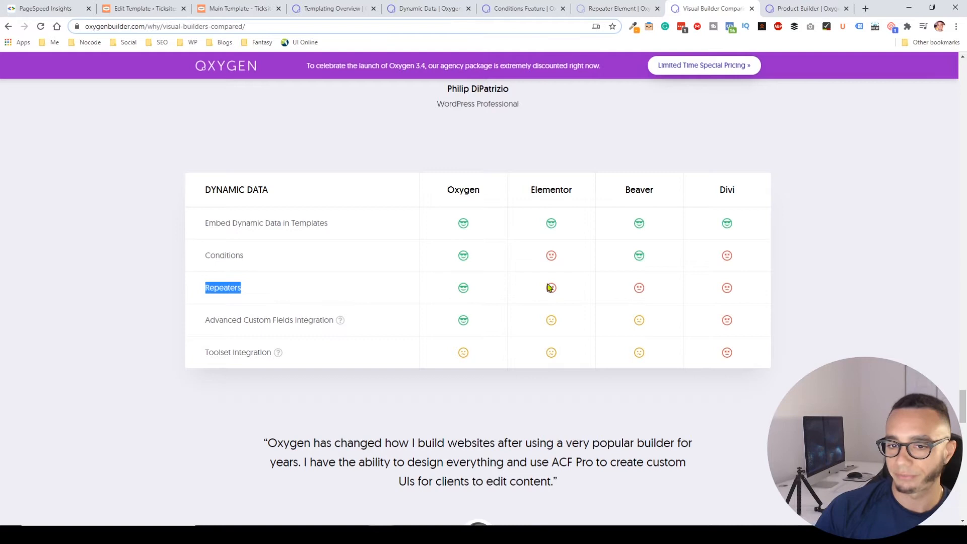
mouse_move(524, 293)
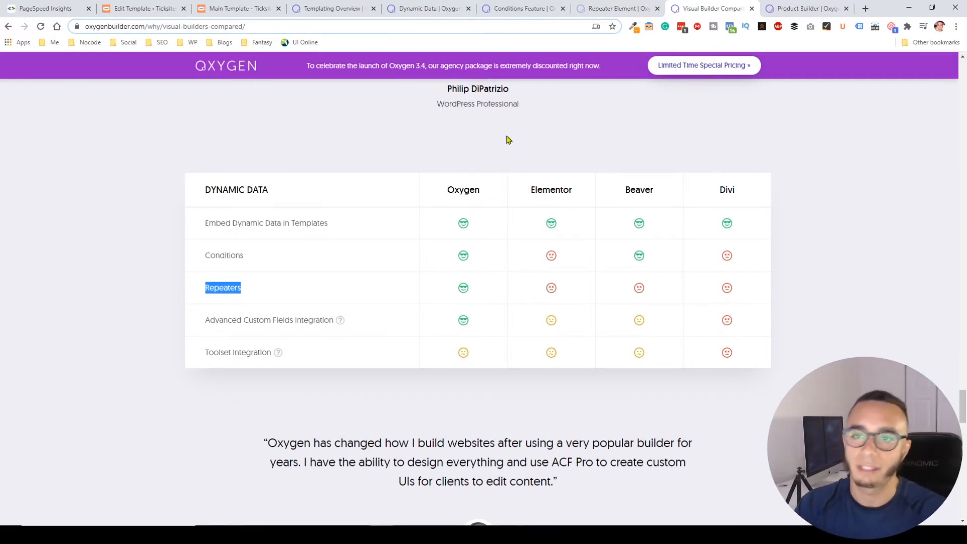
mouse_move(671, 166)
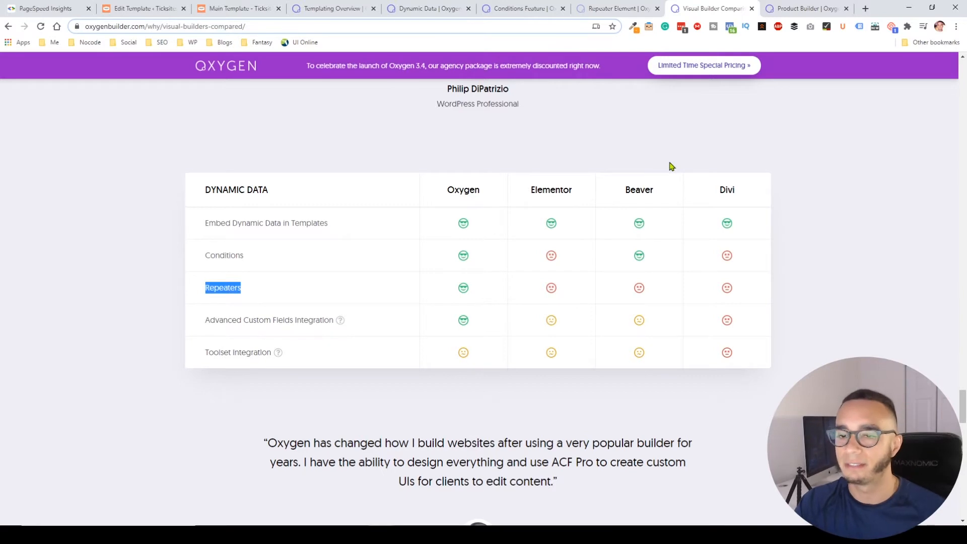
mouse_move(665, 170)
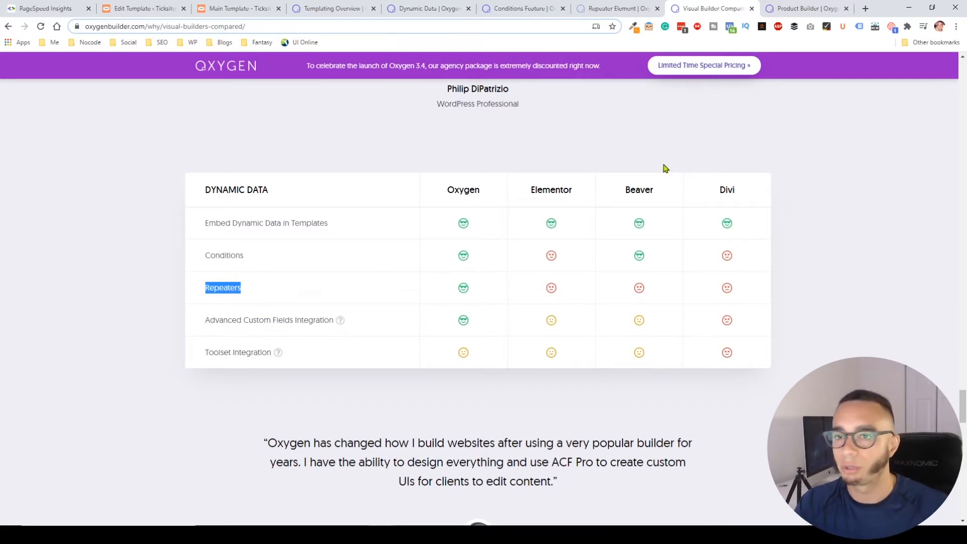
mouse_move(308, 160)
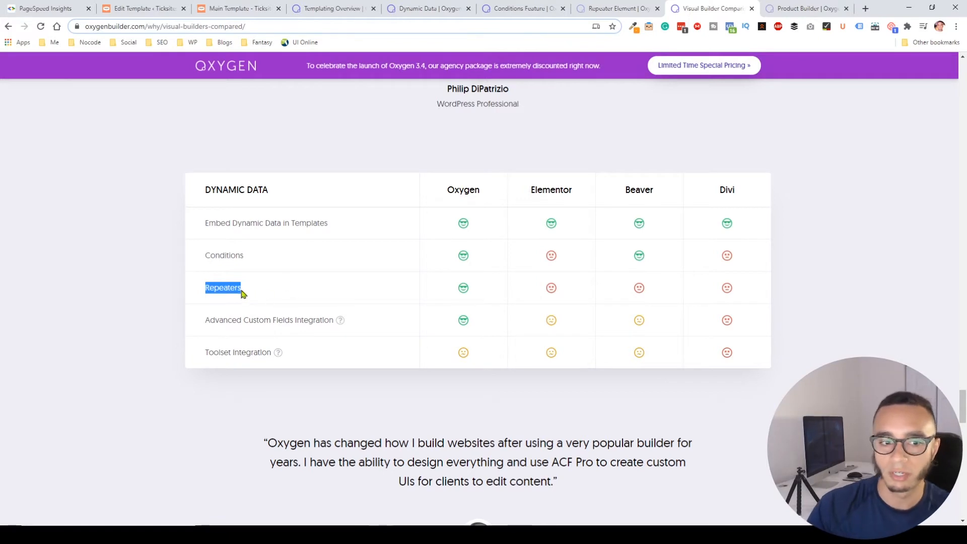
click(223, 287)
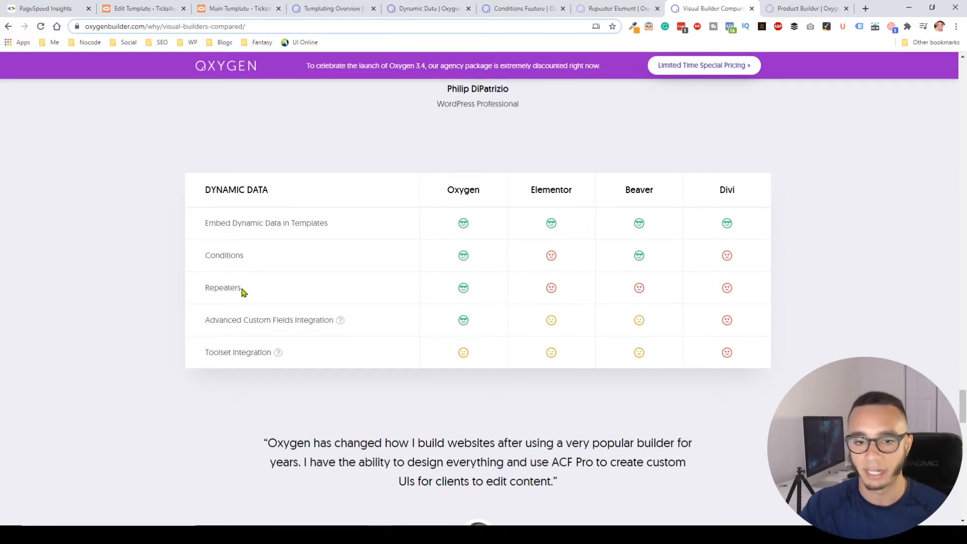
double_click(223, 287)
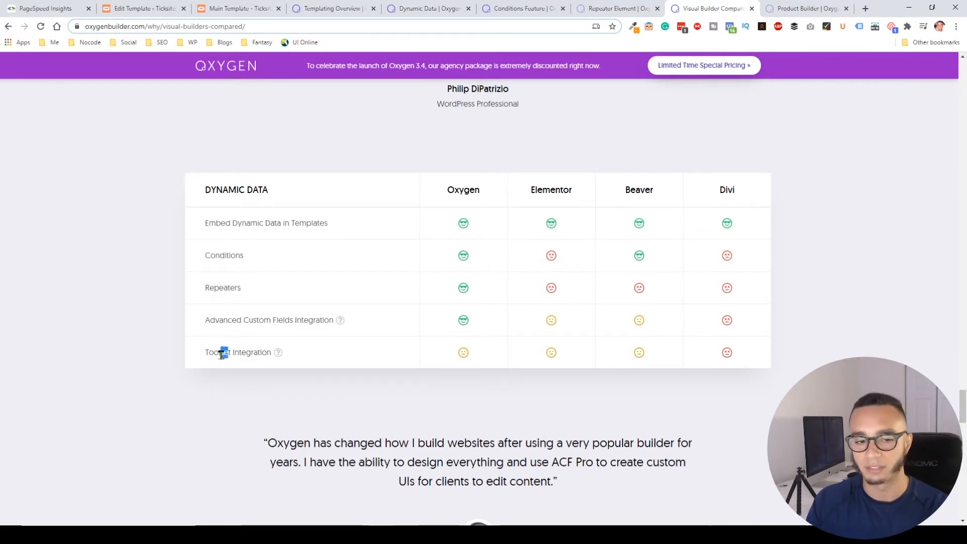
double_click(217, 352)
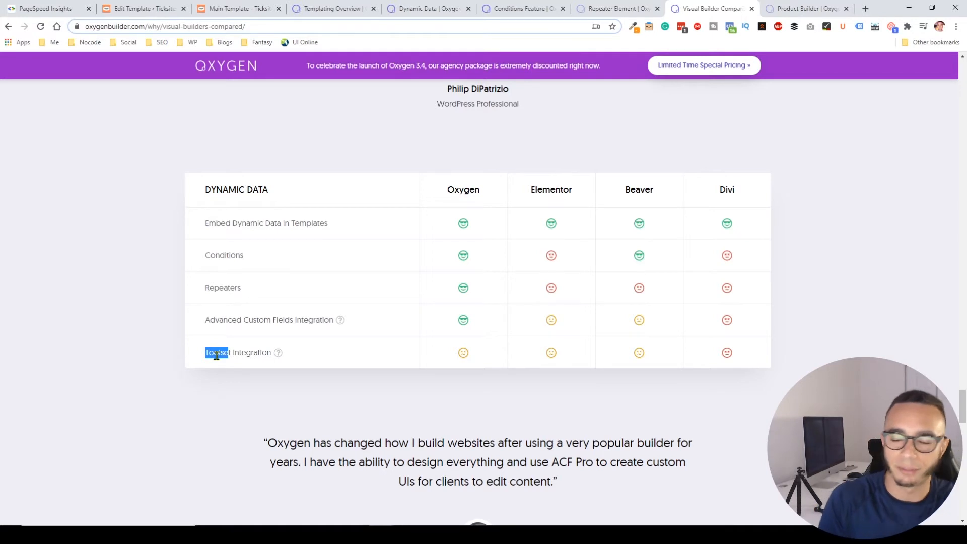
mouse_move(539, 202)
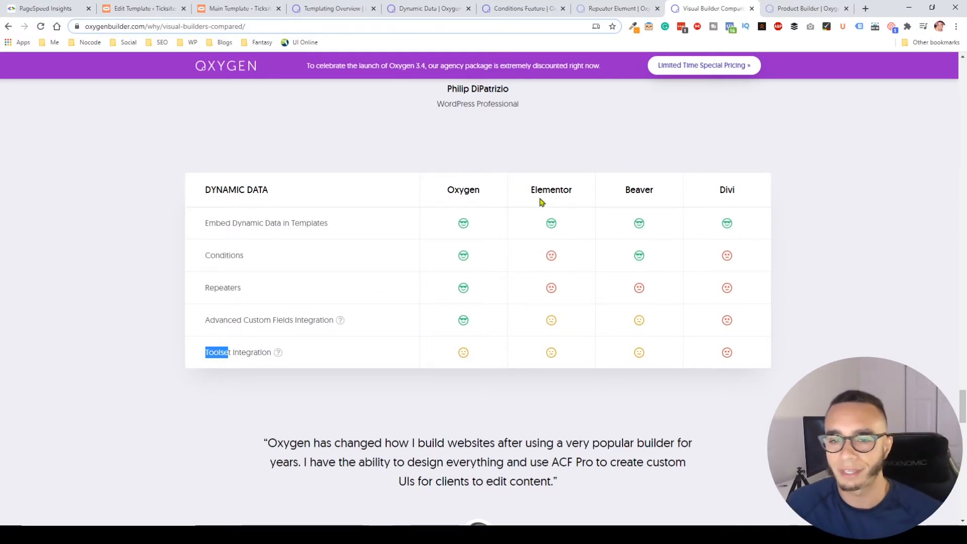
mouse_move(541, 293)
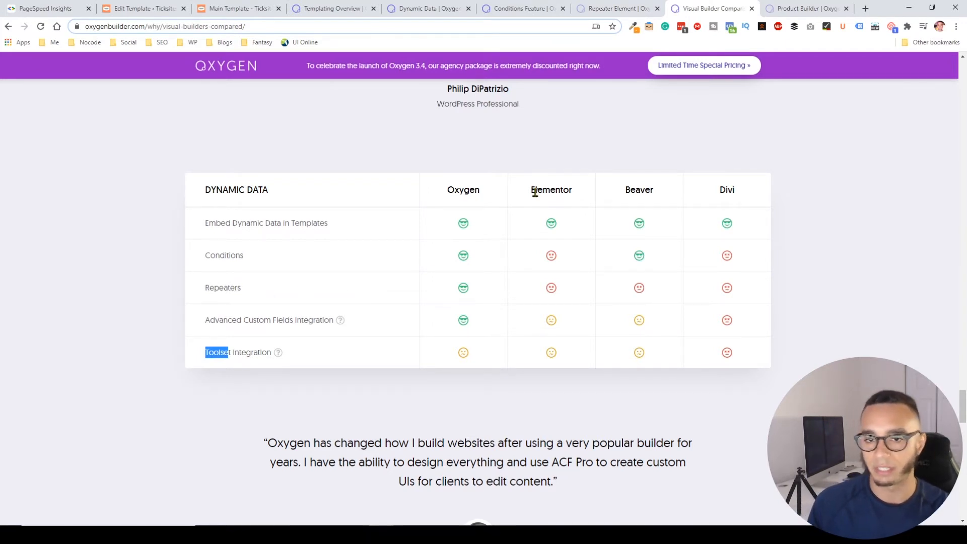
mouse_move(466, 221)
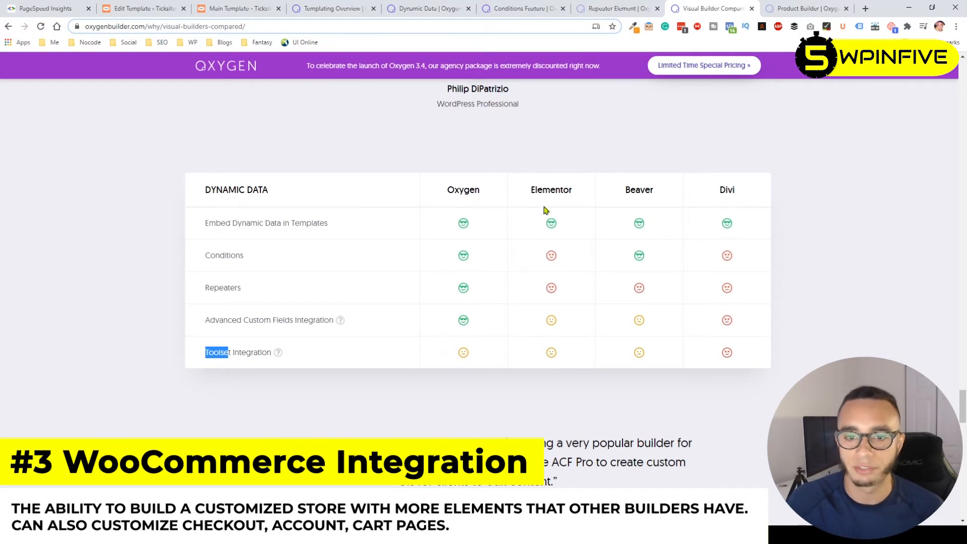
mouse_move(562, 243)
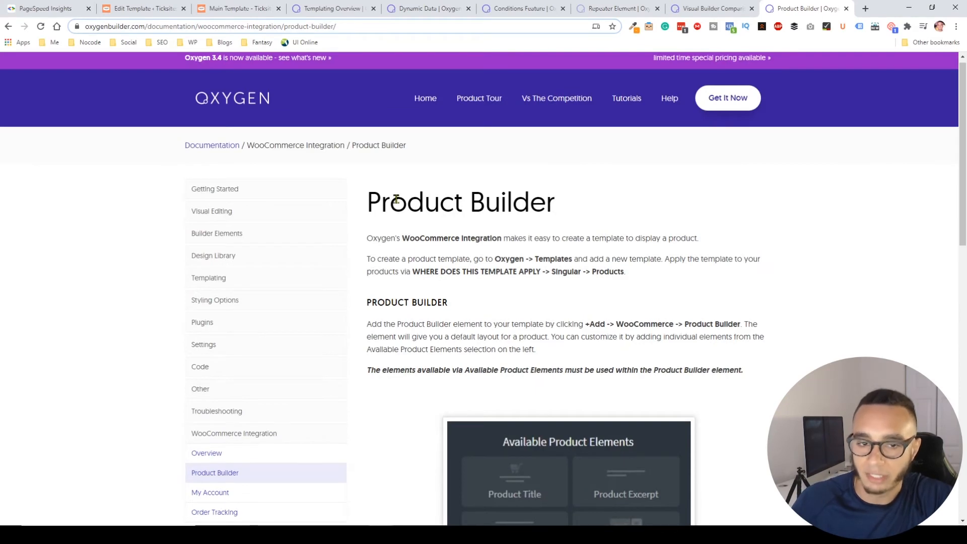
scroll(down, 3)
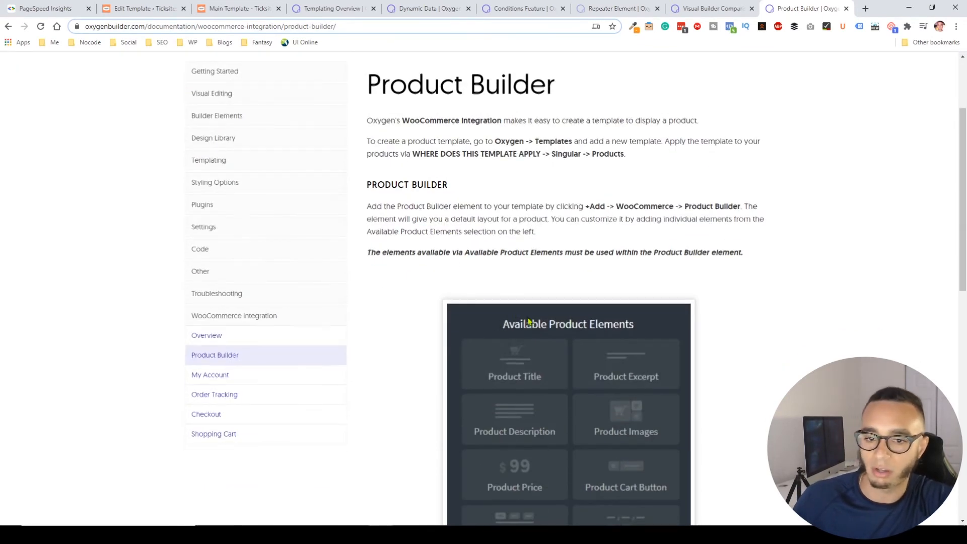
scroll(down, 3)
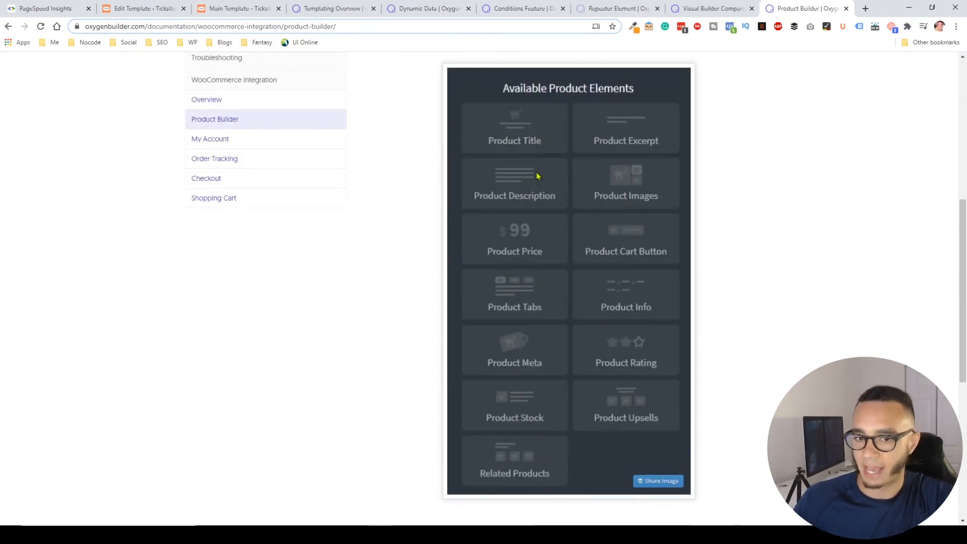
mouse_move(546, 245)
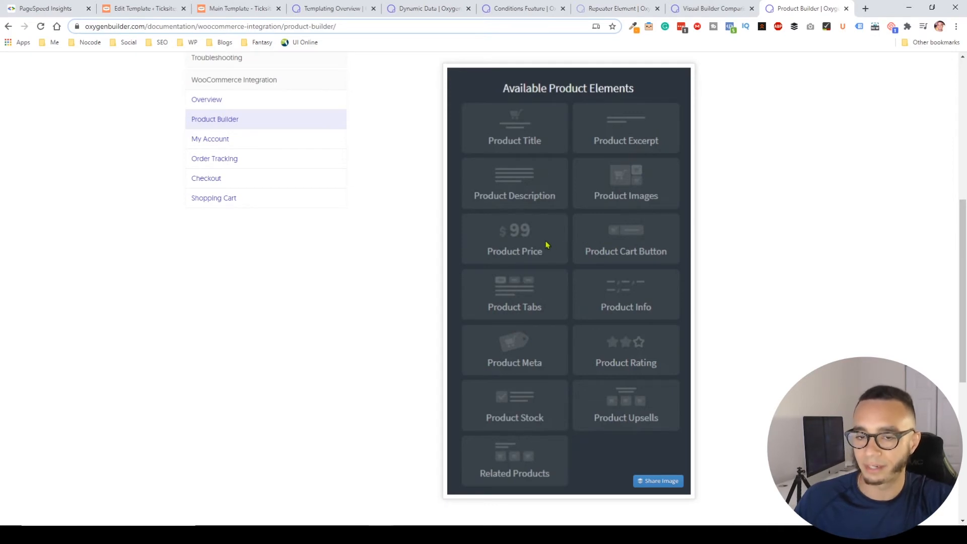
mouse_move(523, 465)
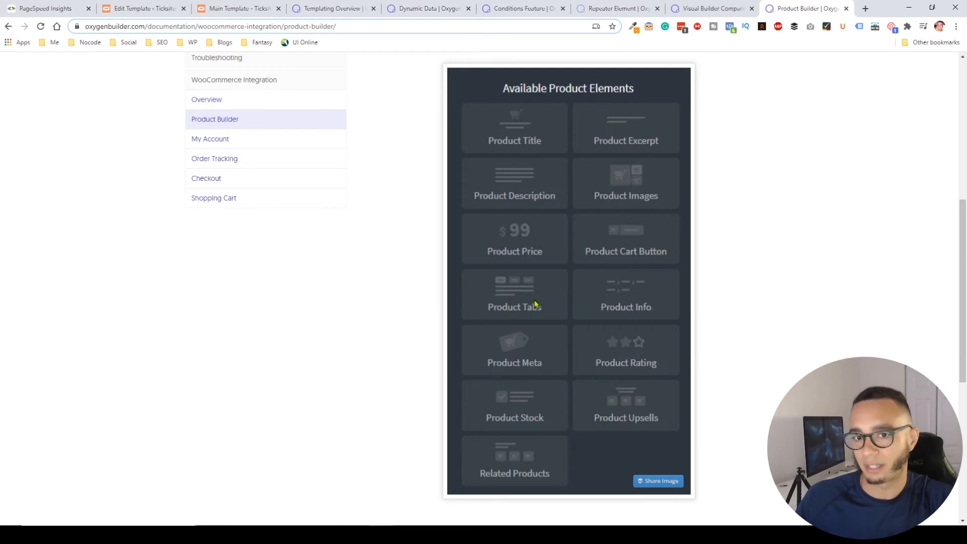
mouse_move(545, 265)
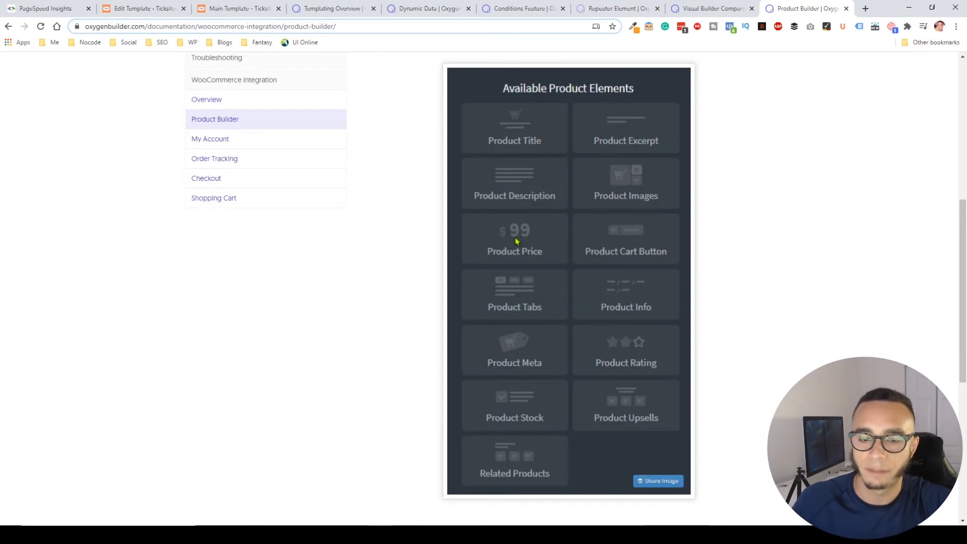
mouse_move(517, 136)
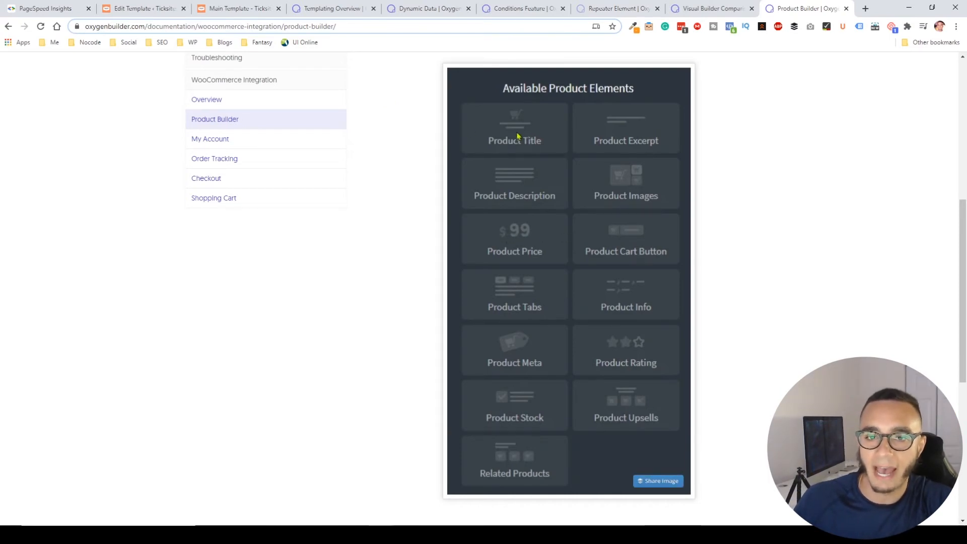
mouse_move(511, 134)
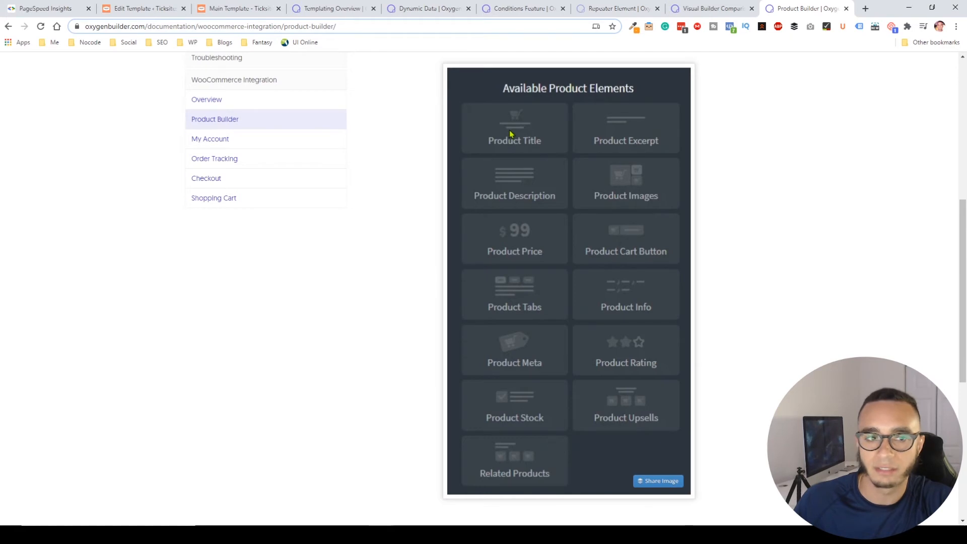
mouse_move(515, 147)
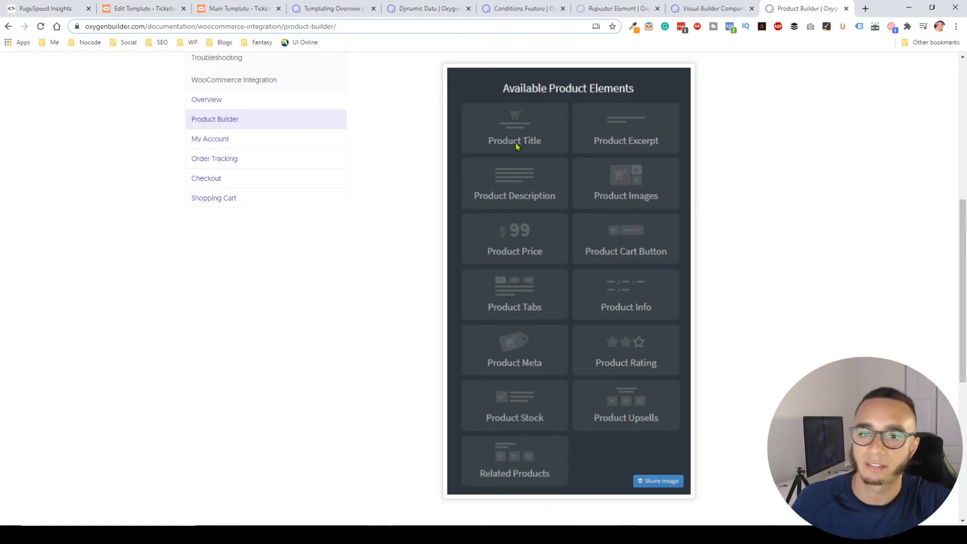
mouse_move(545, 171)
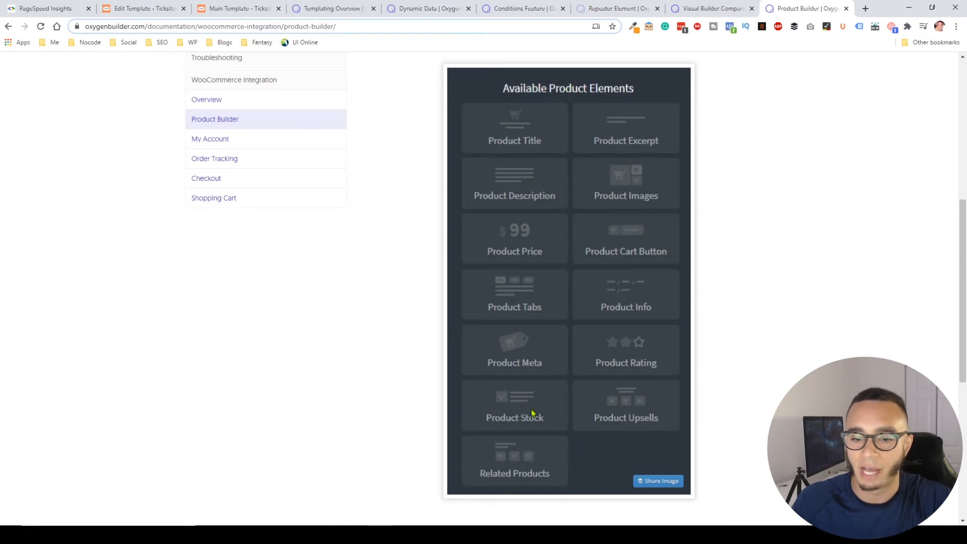
mouse_move(523, 410)
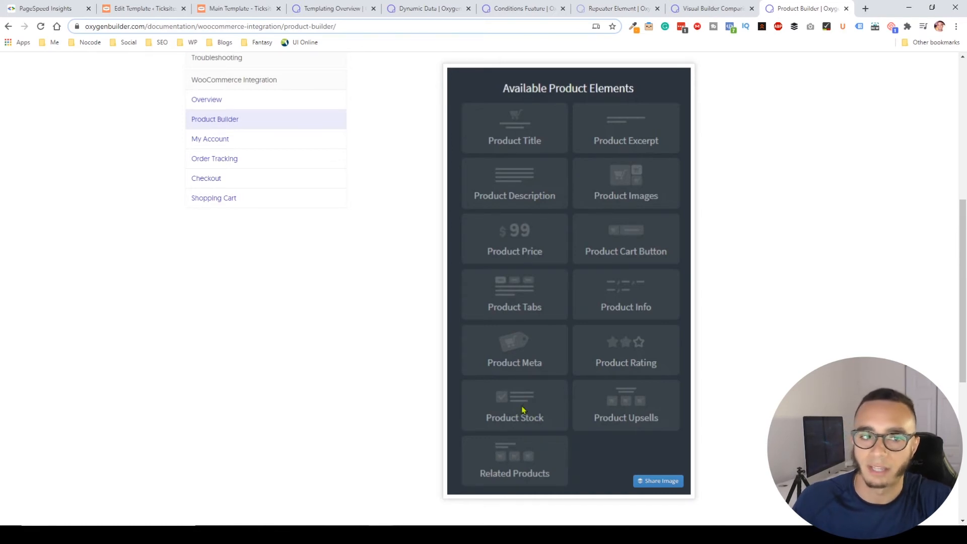
mouse_move(532, 408)
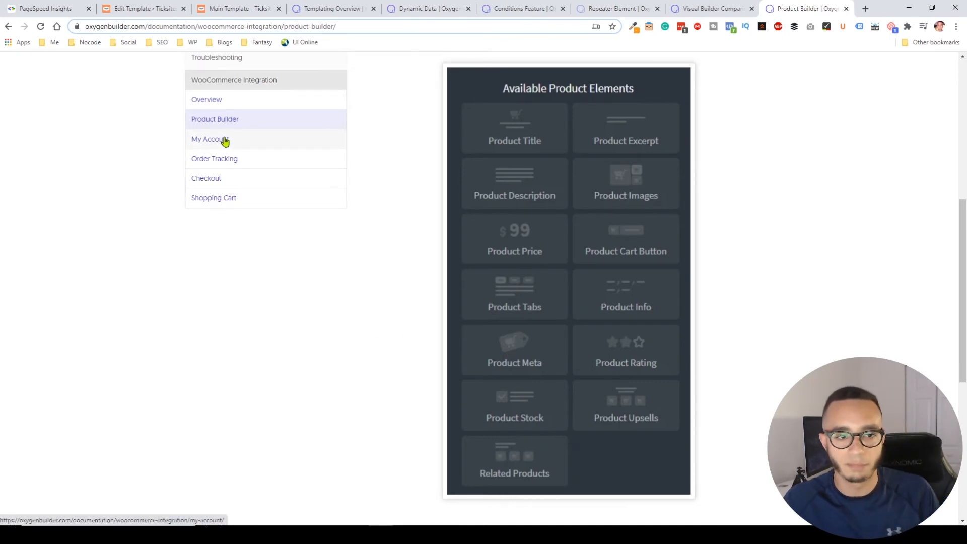
mouse_move(271, 141)
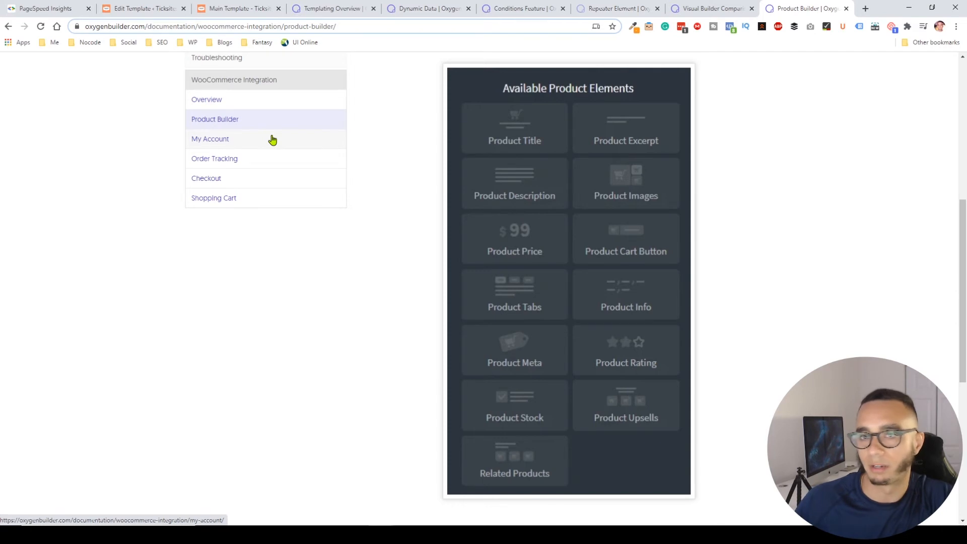
mouse_move(263, 159)
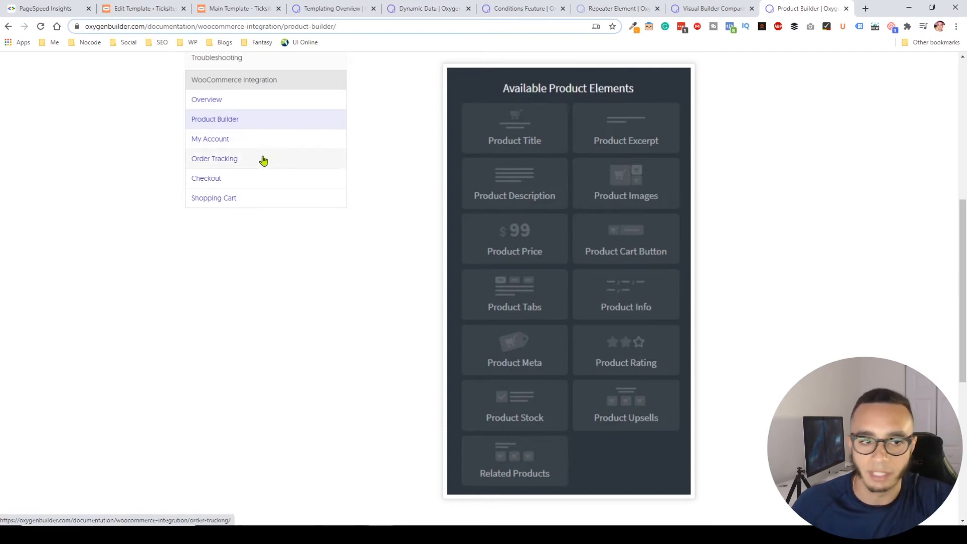
mouse_move(264, 211)
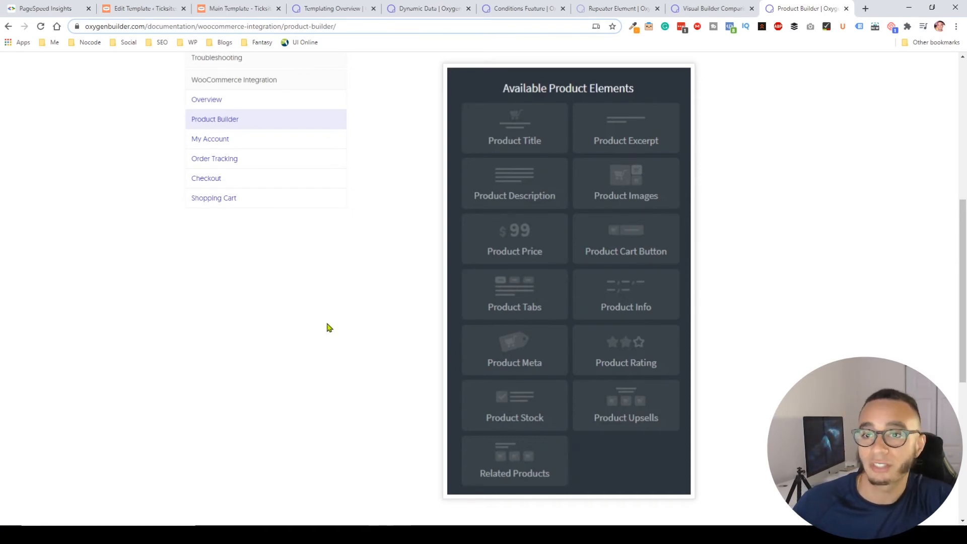
mouse_move(363, 332)
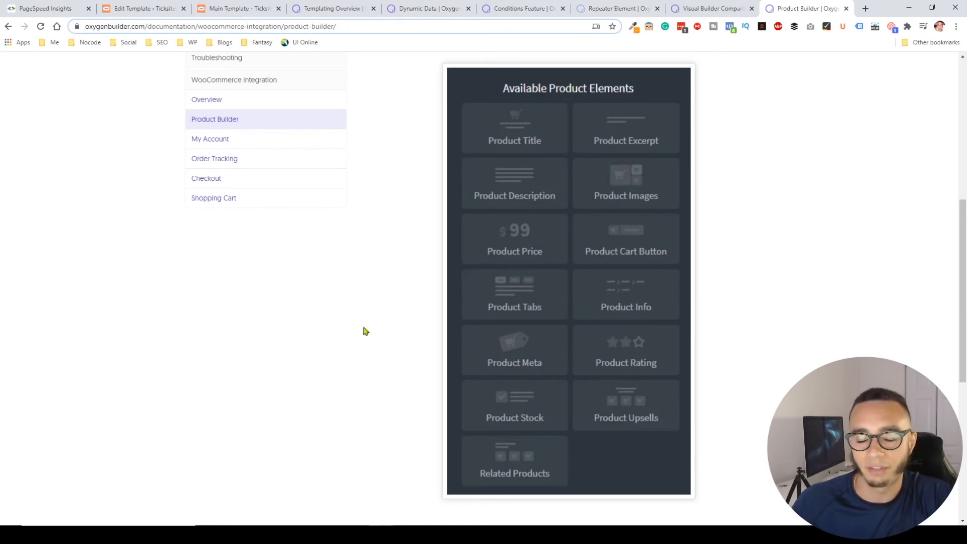
mouse_move(325, 326)
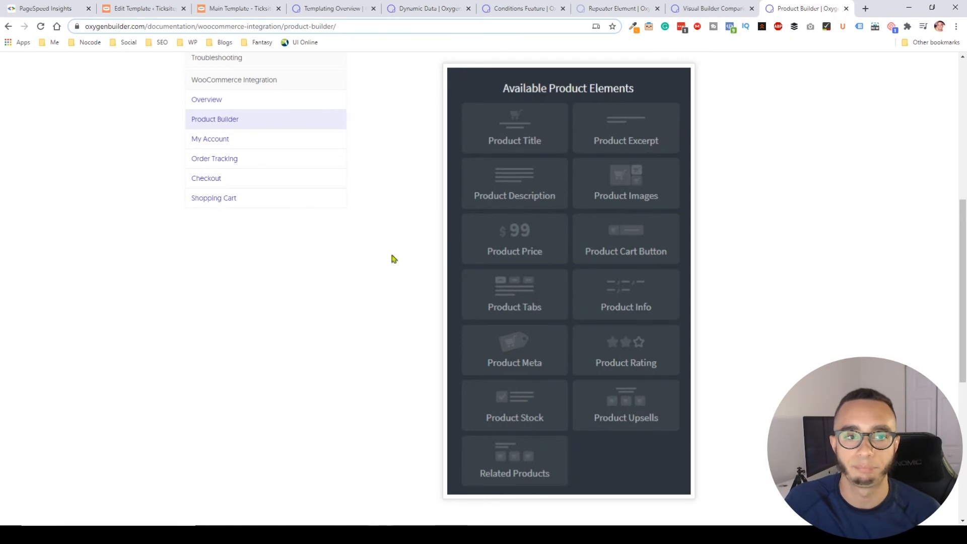
mouse_move(419, 284)
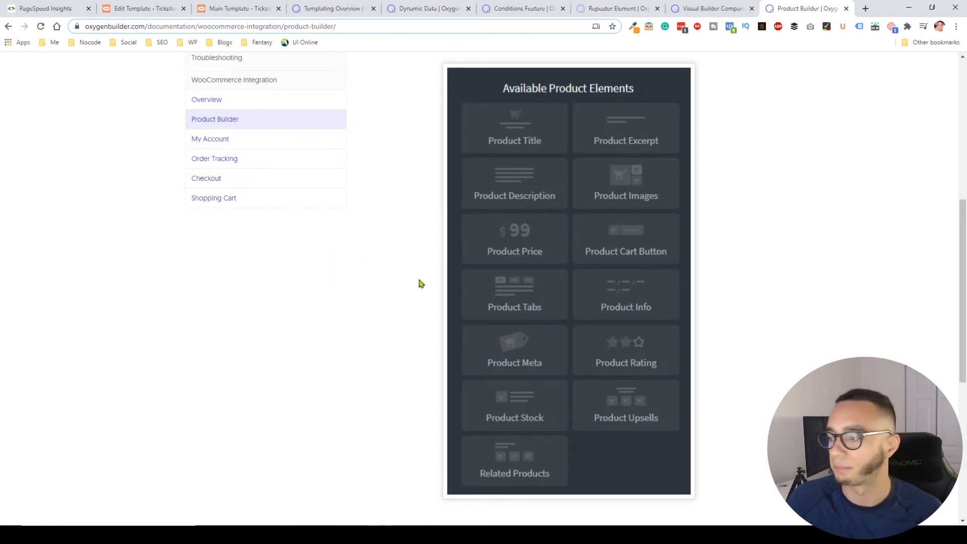
mouse_move(275, 281)
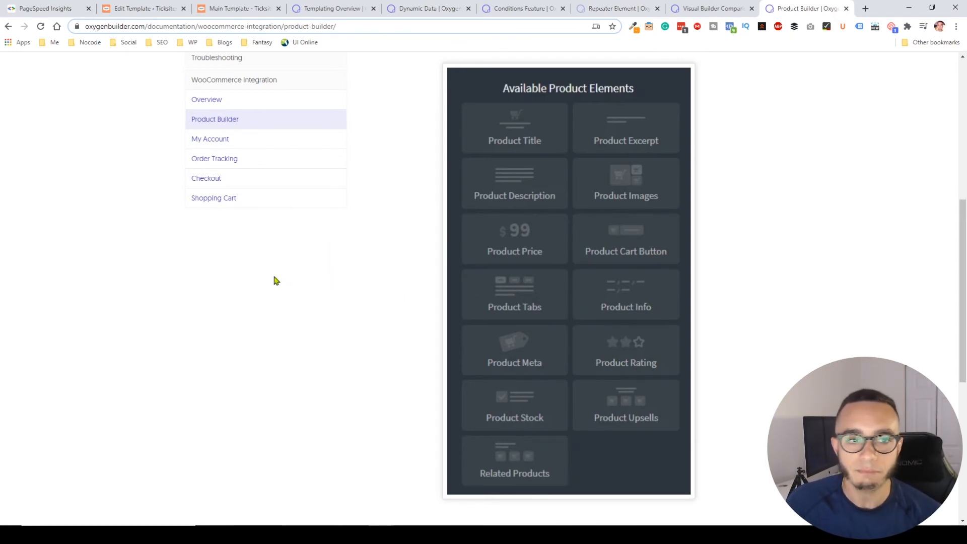
mouse_move(302, 301)
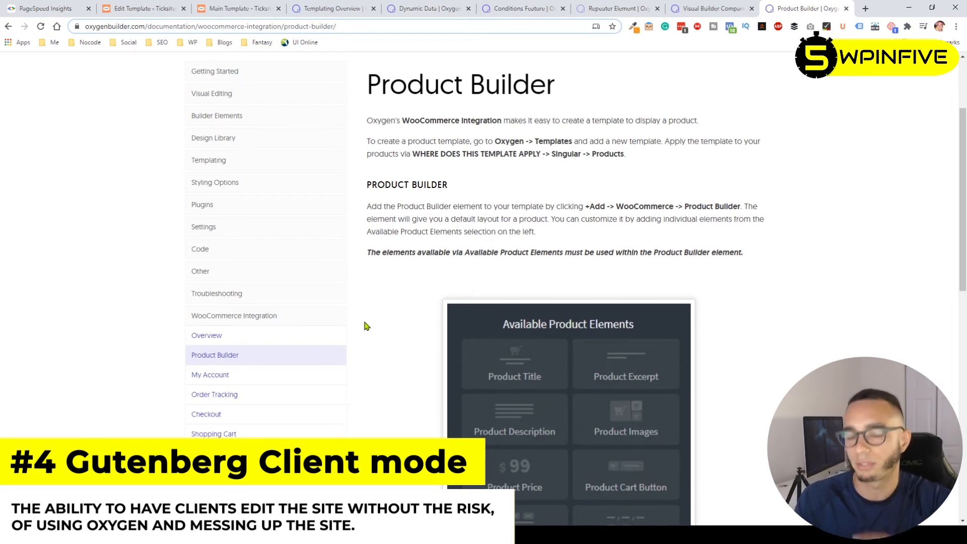
mouse_move(452, 252)
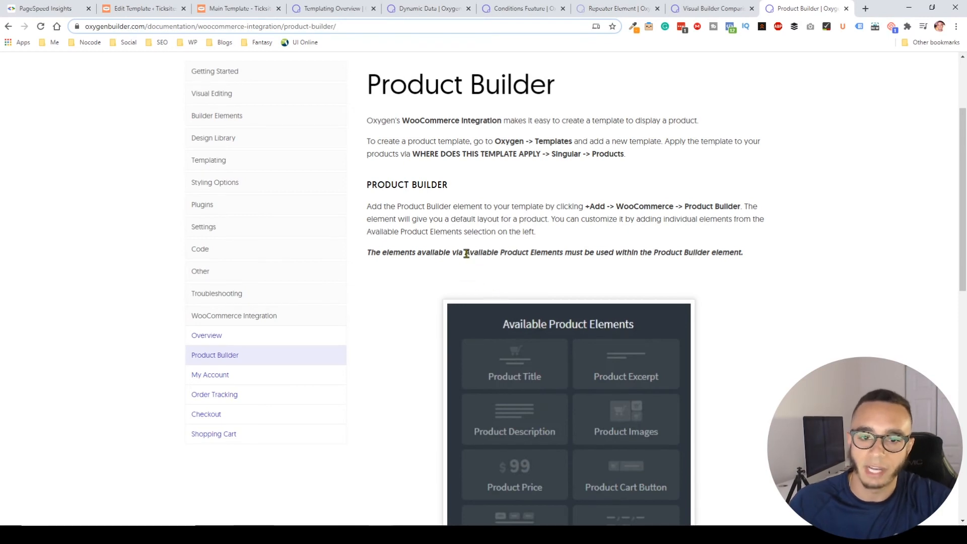
mouse_move(467, 254)
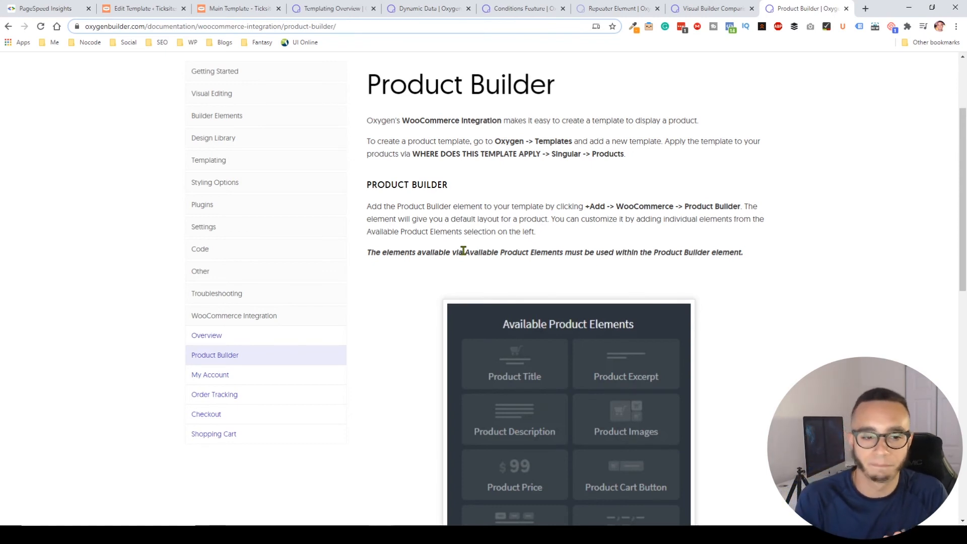
mouse_move(506, 263)
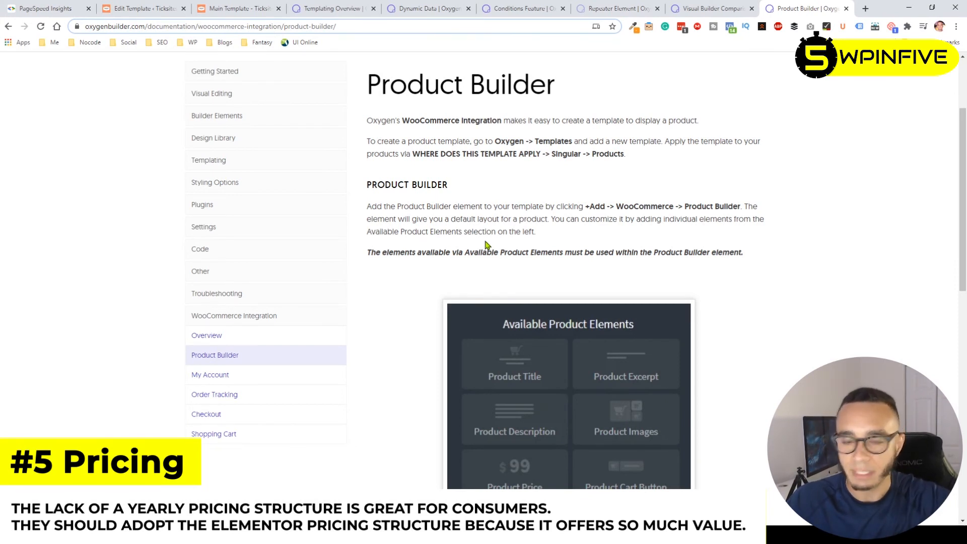
mouse_move(482, 245)
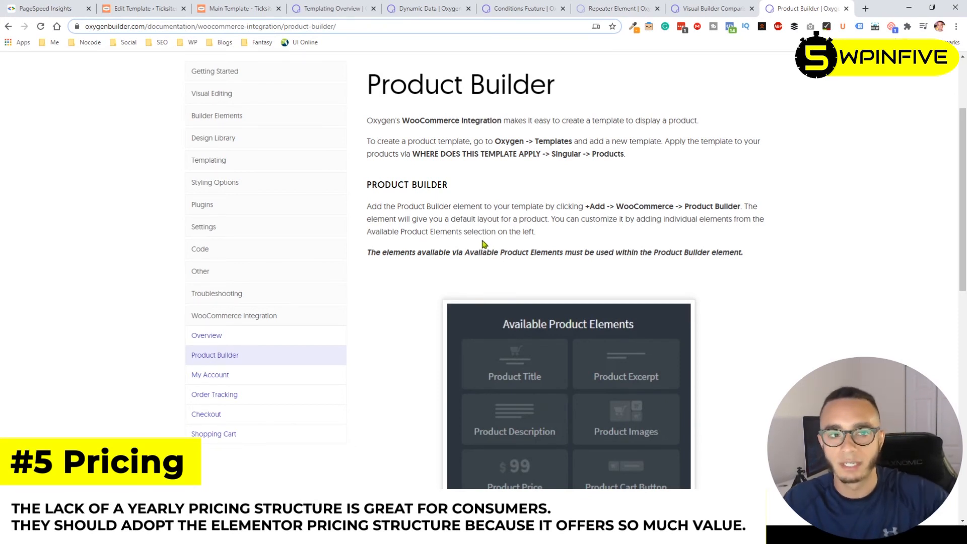
mouse_move(435, 229)
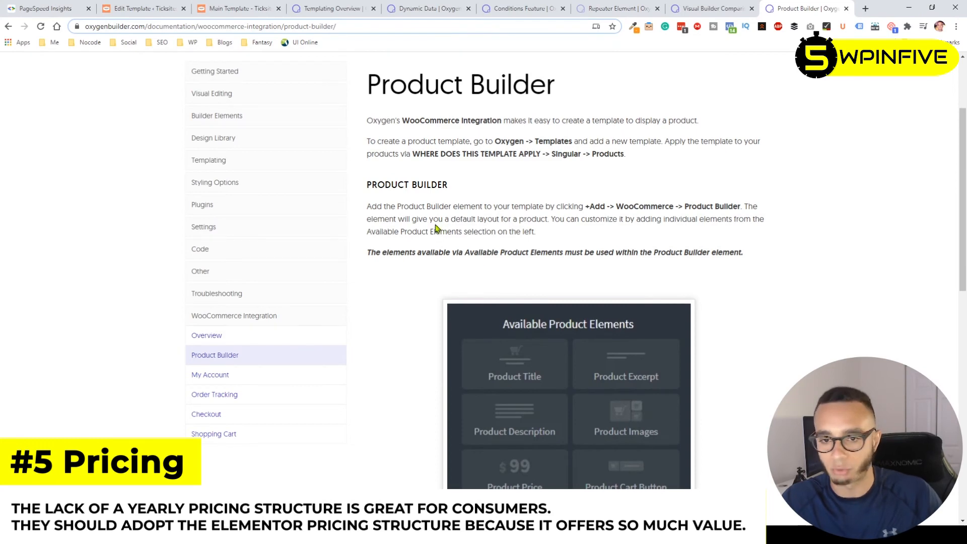
scroll(down, 3)
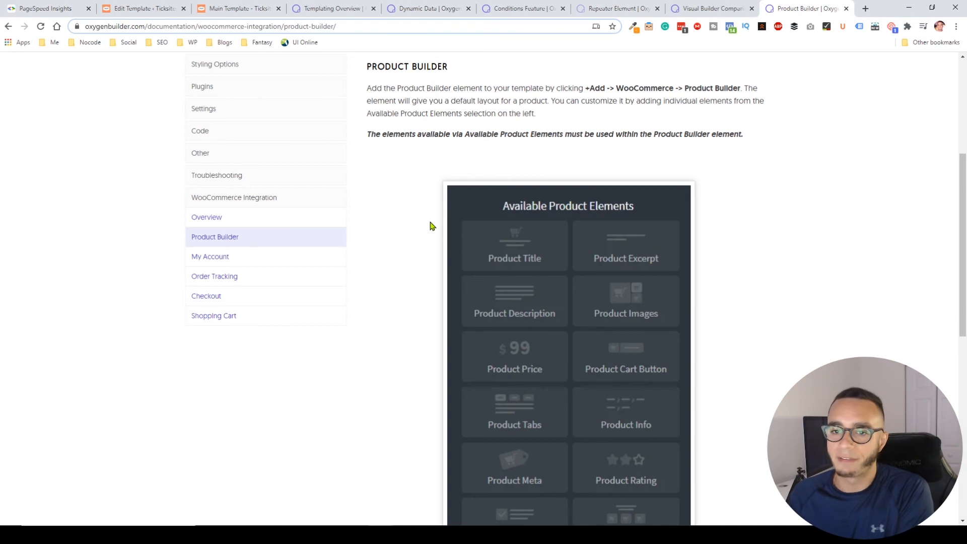
mouse_move(411, 191)
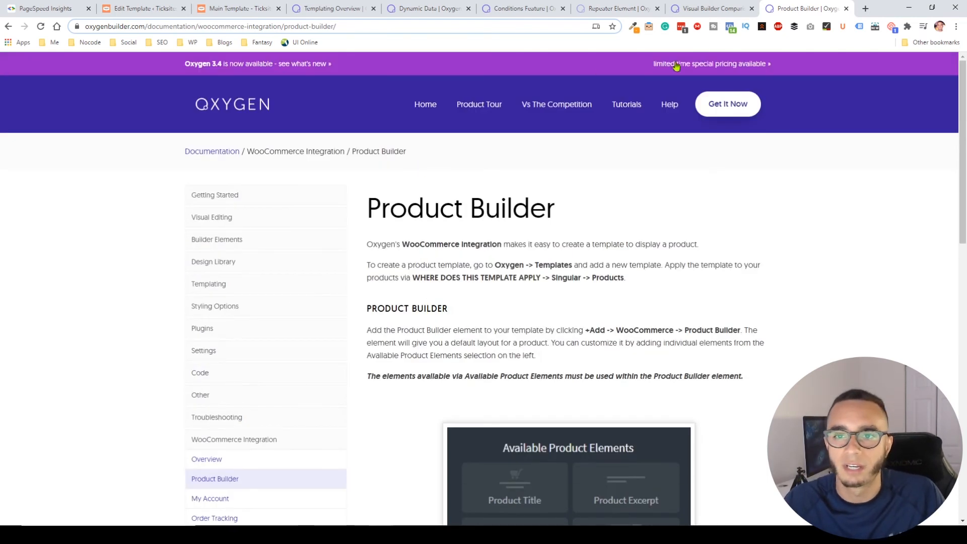
Step: Show the pricing page (Basic $99, WooCommerce $149, Agency $169) and highlight the Agency price
click(711, 64)
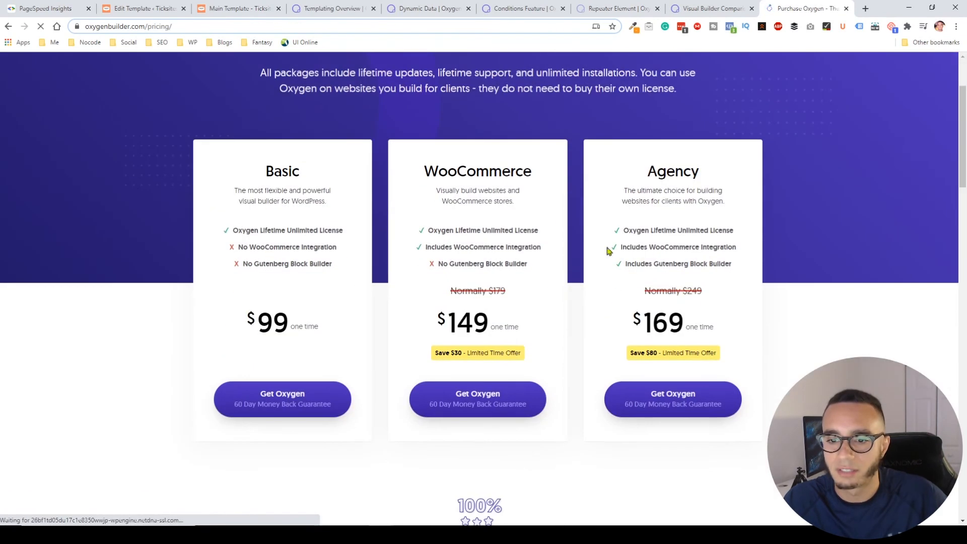
double_click(663, 323)
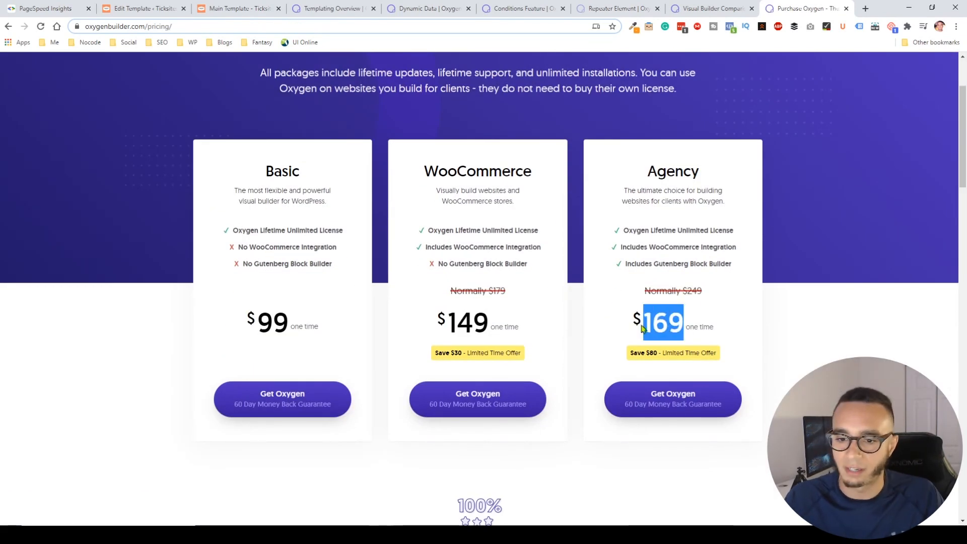